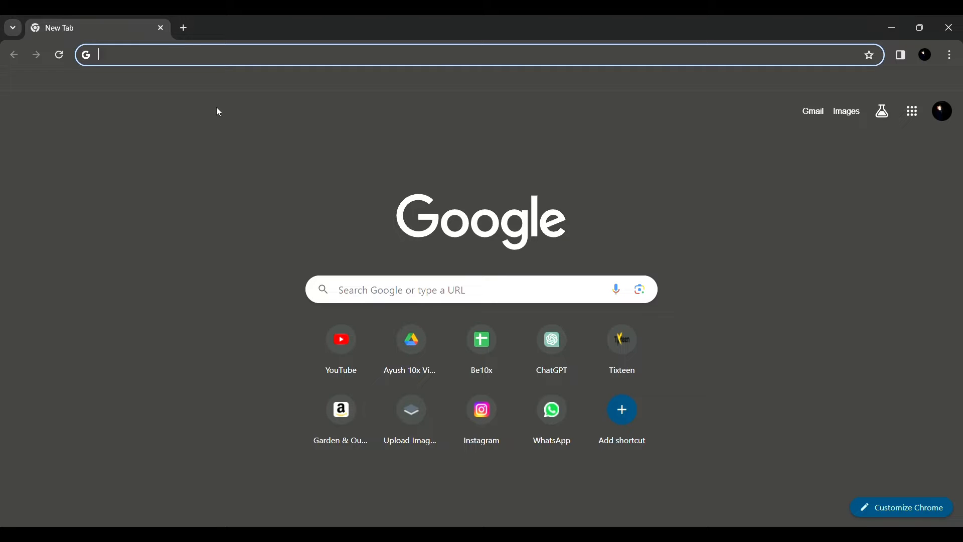
mouse_move(407, 66)
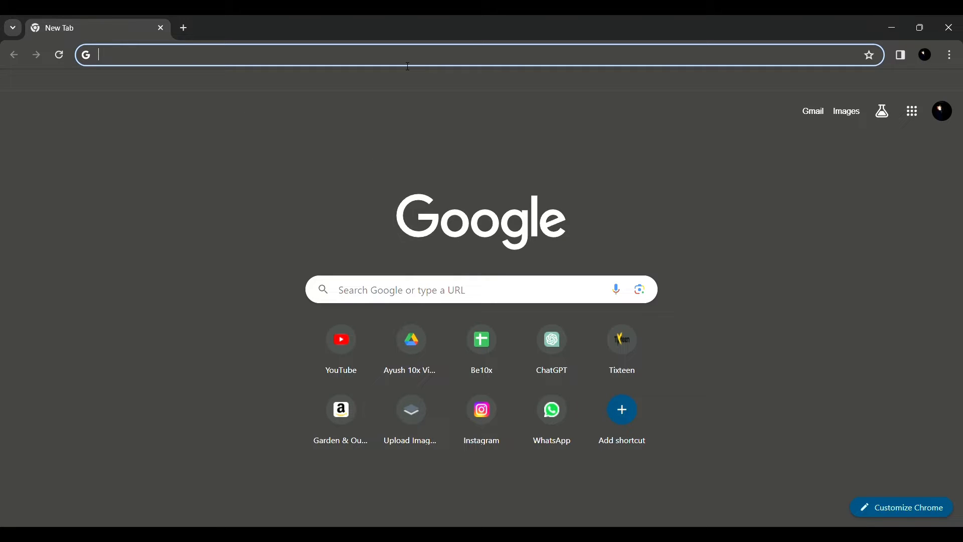
Enter 'ch' in the address bar so it autocompletes to chat.openai.com.
text(chat.openai.com)
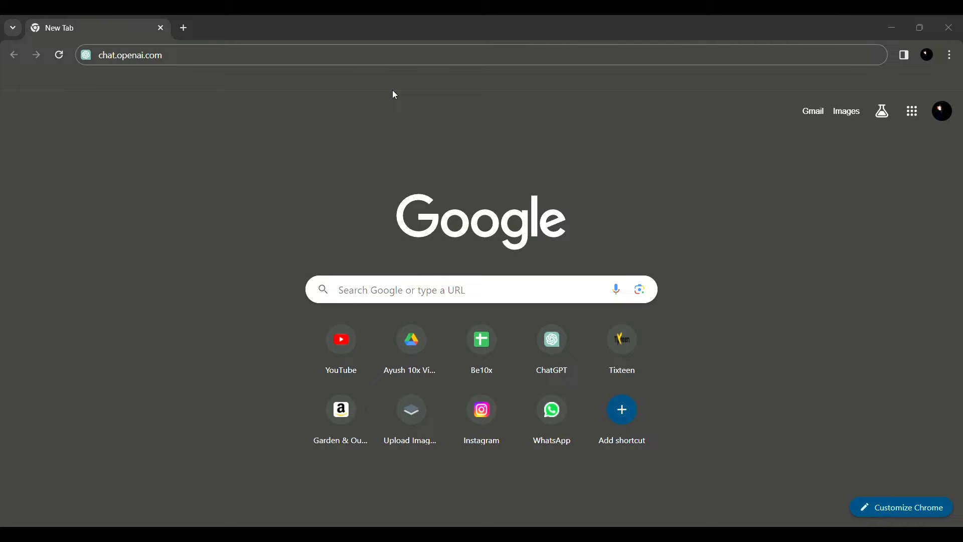
mouse_move(574, 210)
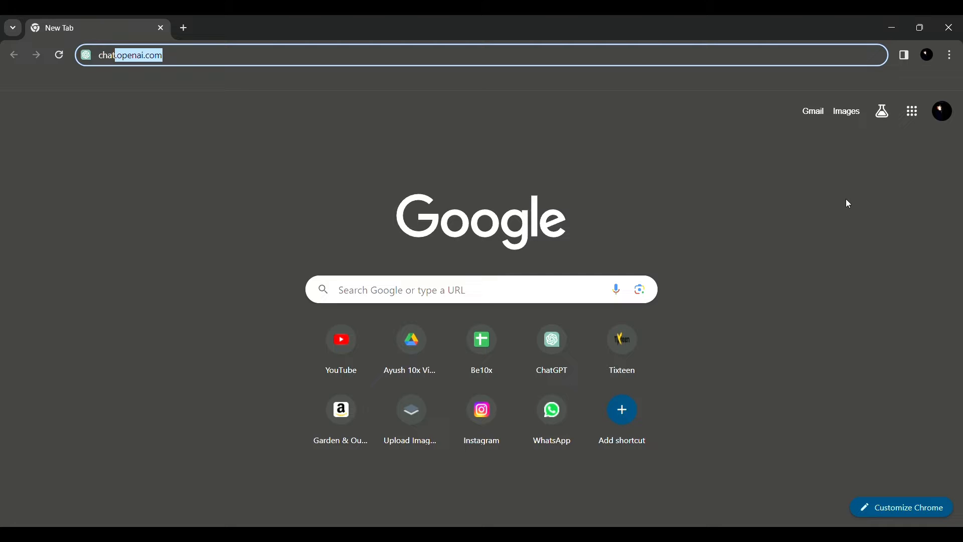
mouse_move(877, 188)
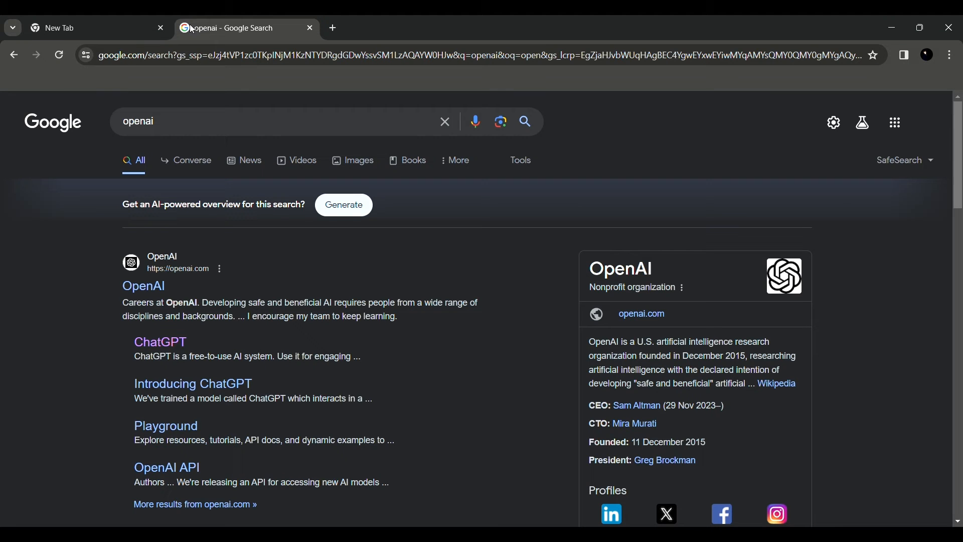
mouse_move(157, 285)
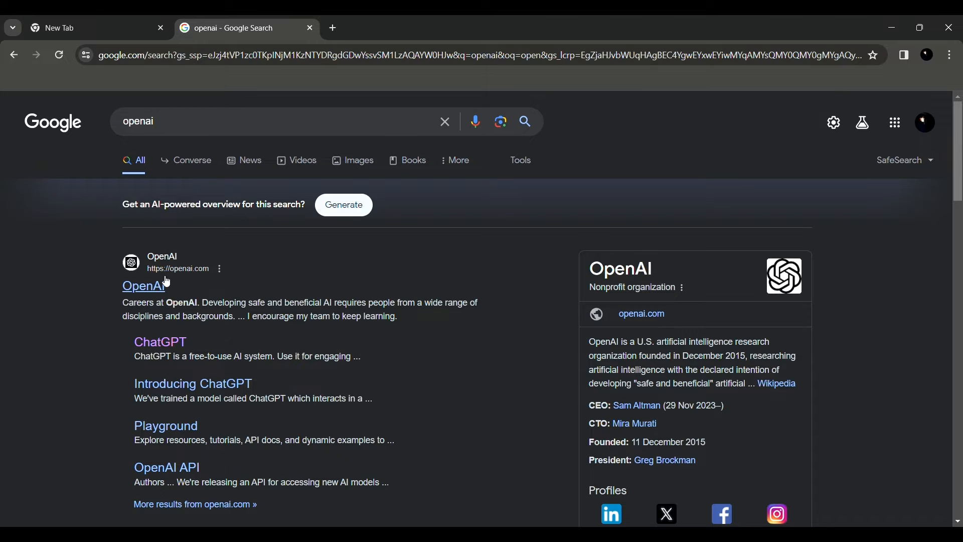
Go to the OpenAI homepage from the search results and browse its Latest updates.
click(145, 285)
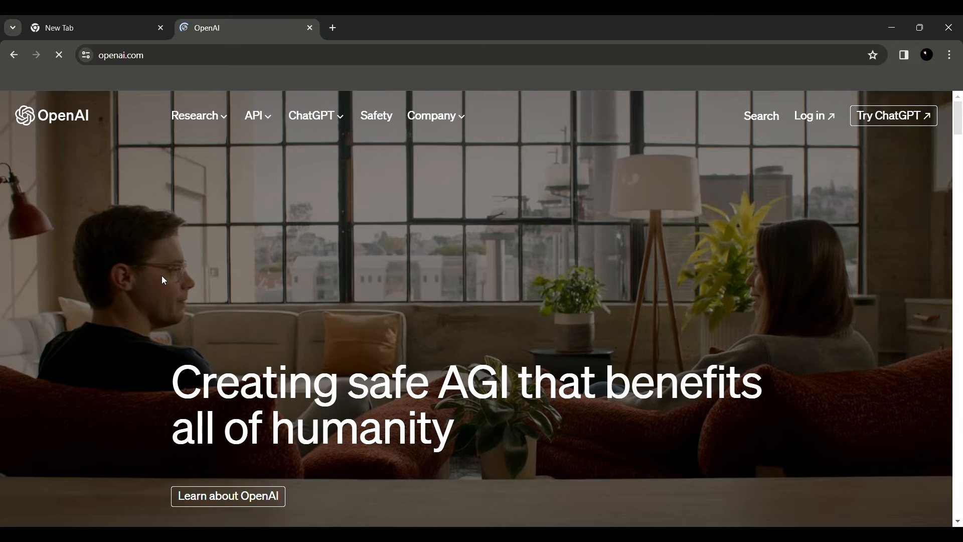
mouse_move(361, 134)
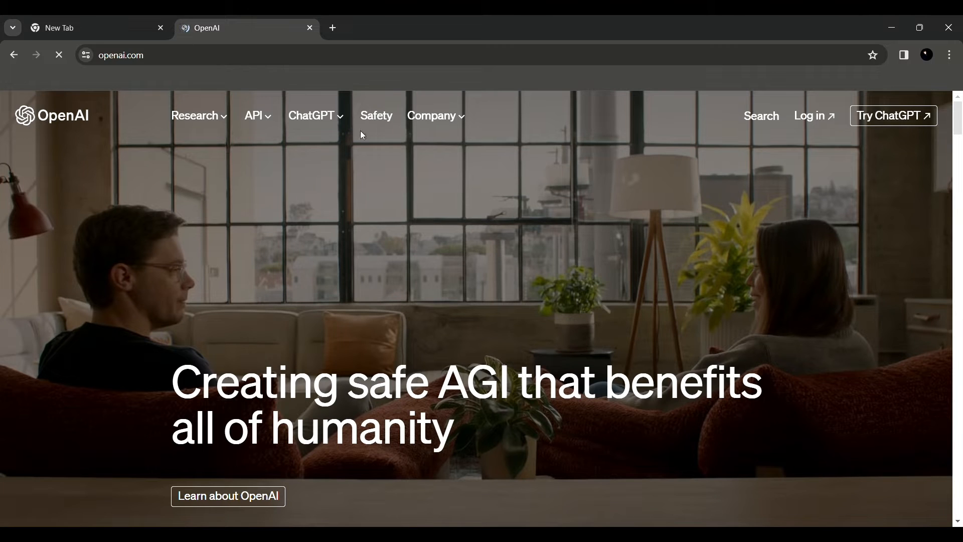
mouse_move(337, 117)
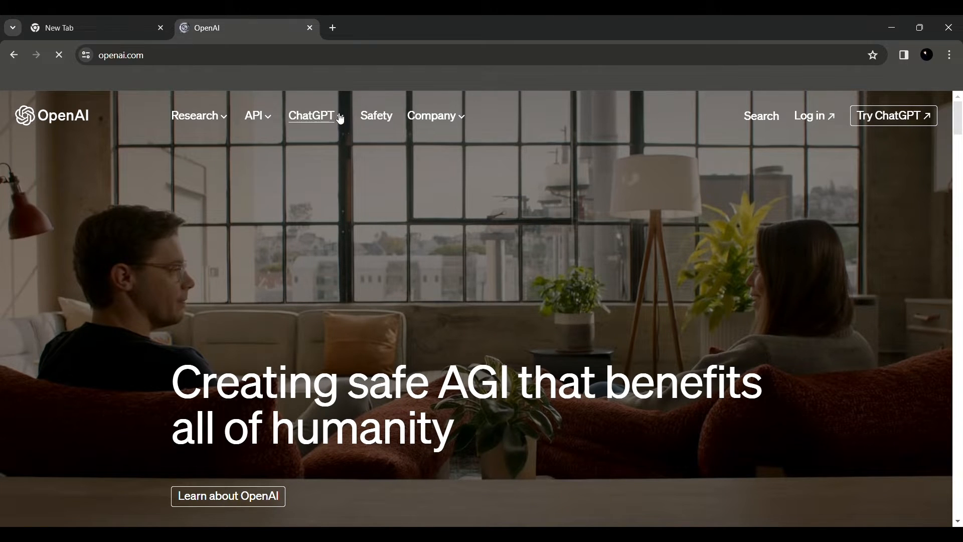
scroll(down, 3)
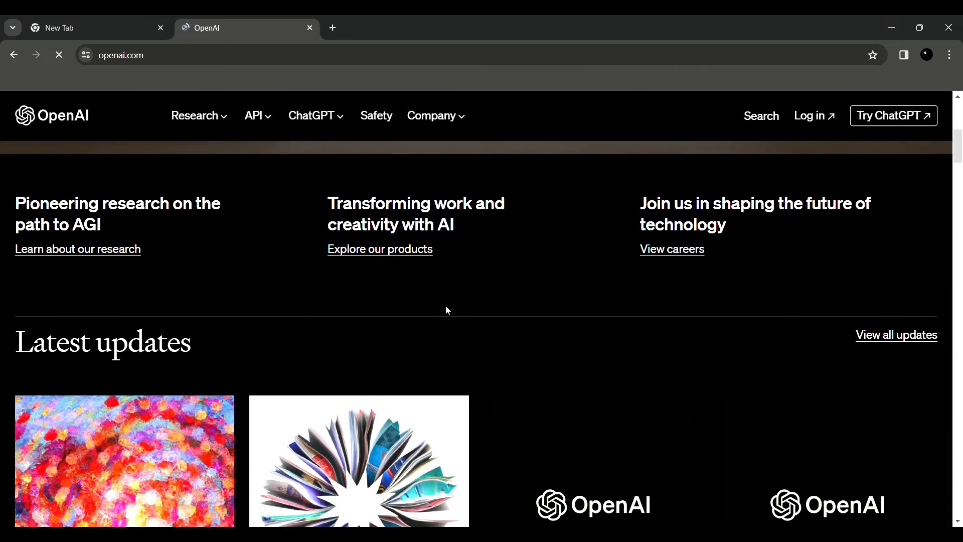
scroll(down, 3)
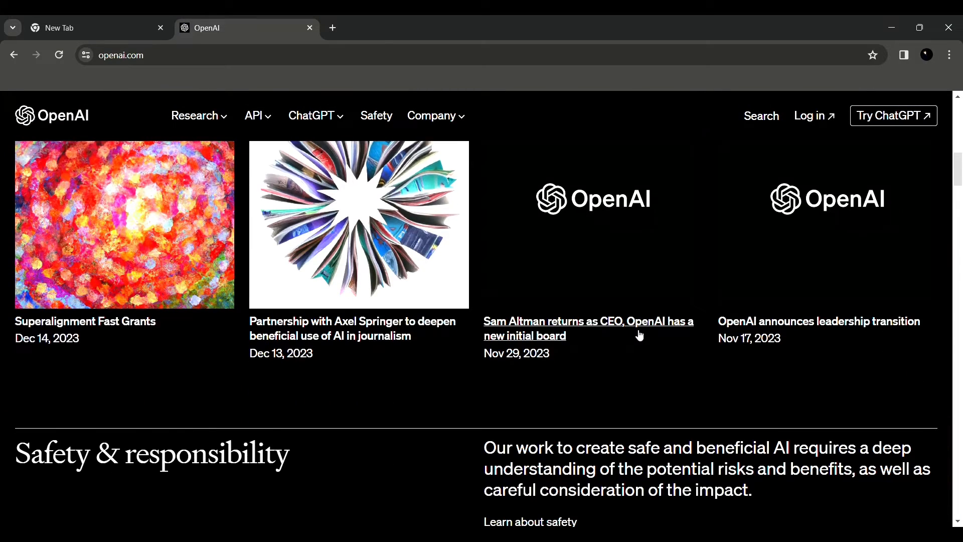
scroll(down, 3)
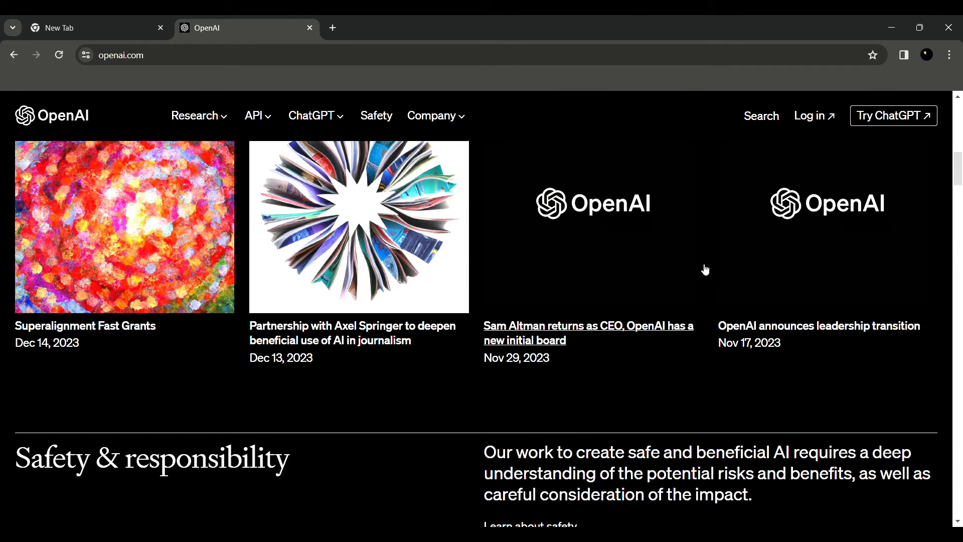
mouse_move(575, 335)
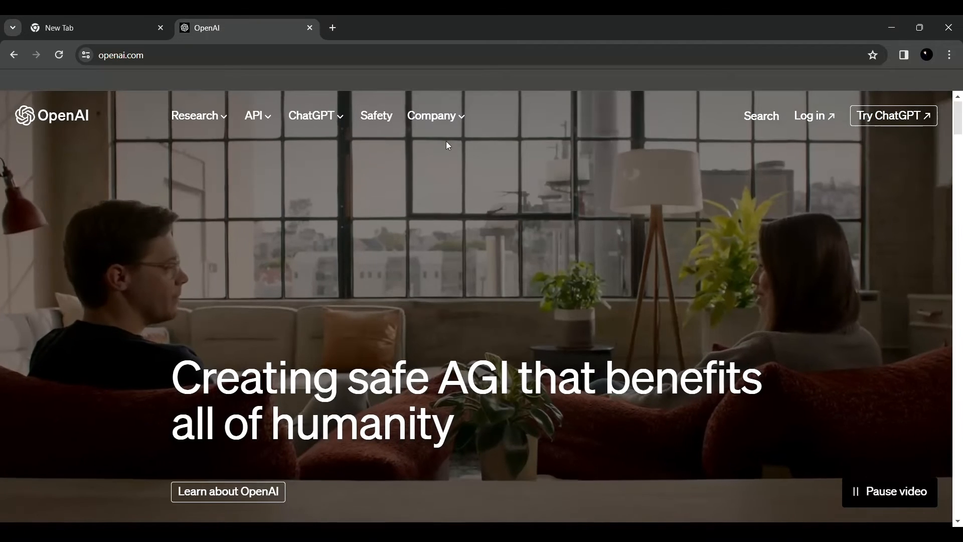
mouse_move(831, 116)
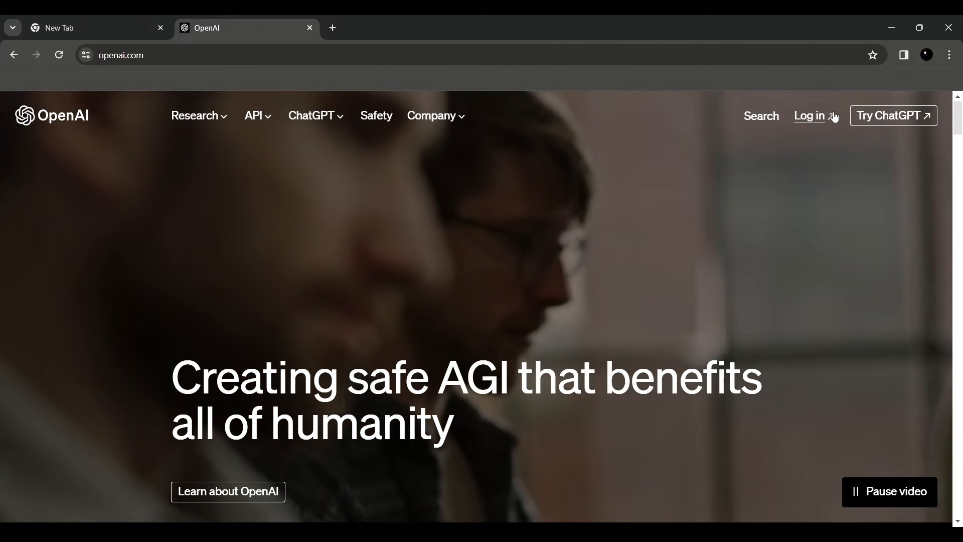
mouse_move(306, 118)
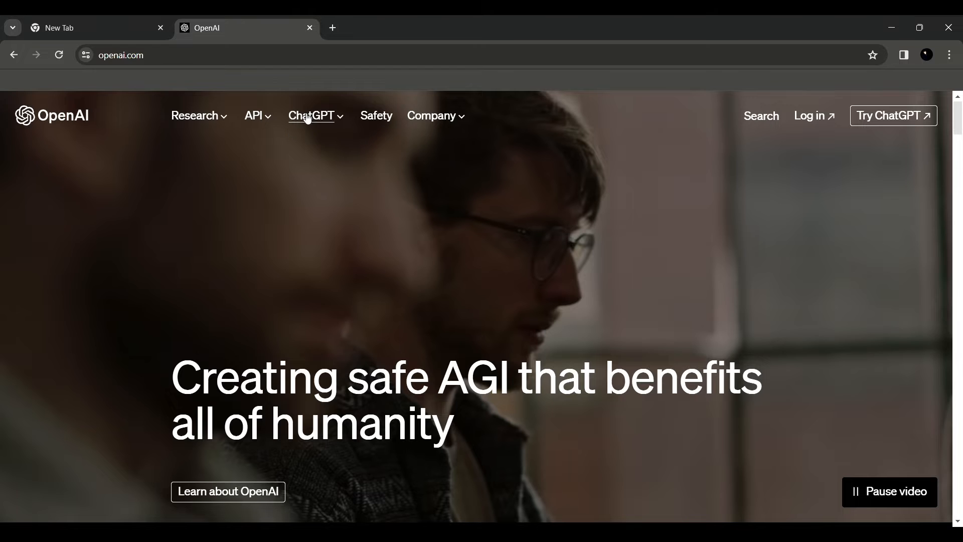
Preview the ChatGPT, API and Research navigation menus on the OpenAI site.
click(311, 115)
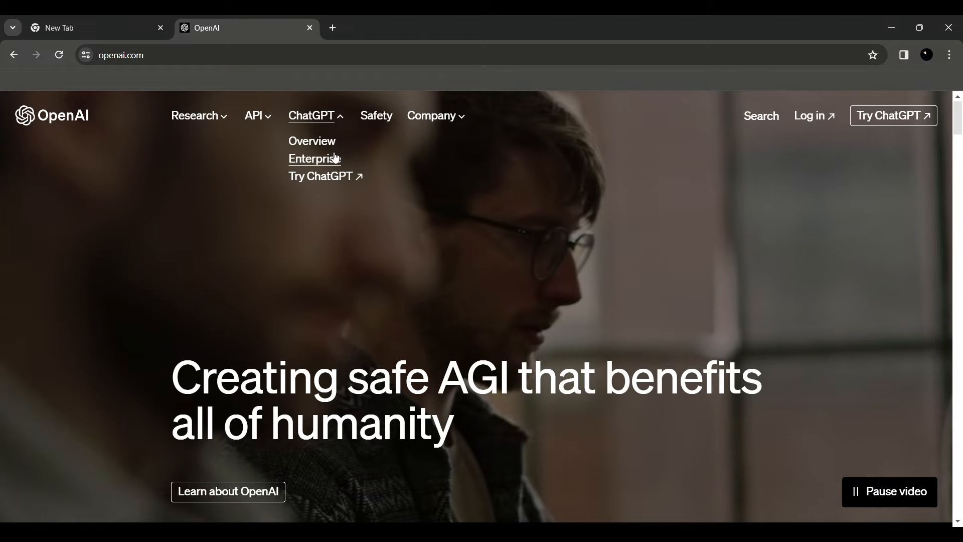
click(255, 116)
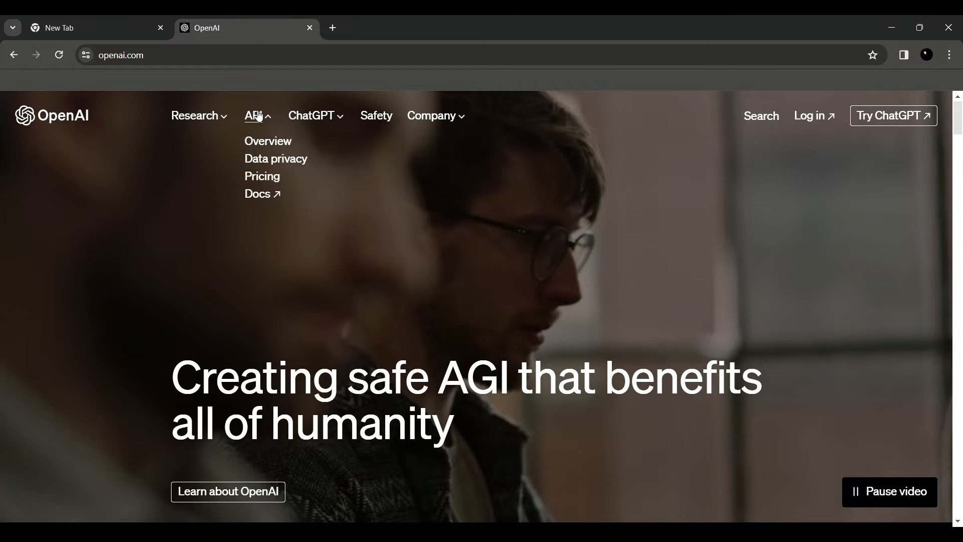
mouse_move(216, 121)
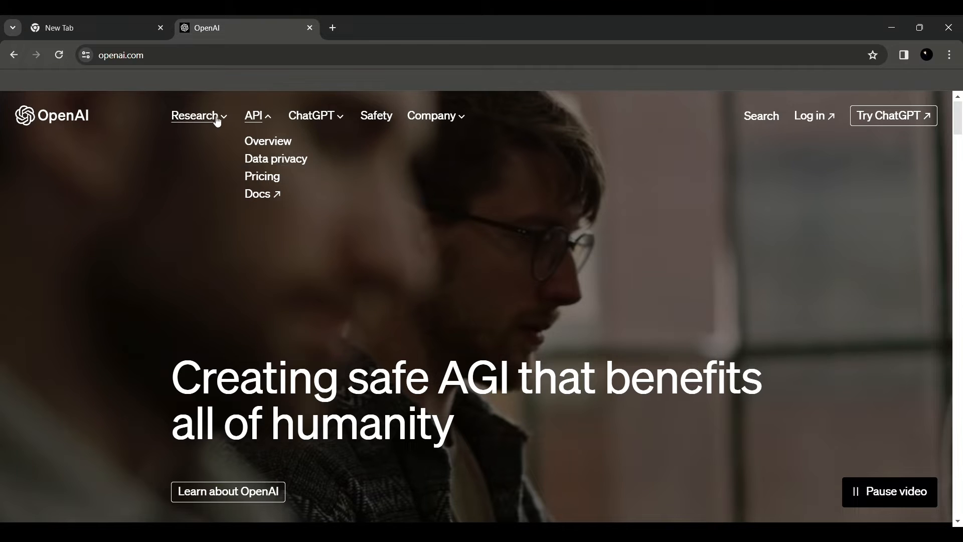
click(195, 116)
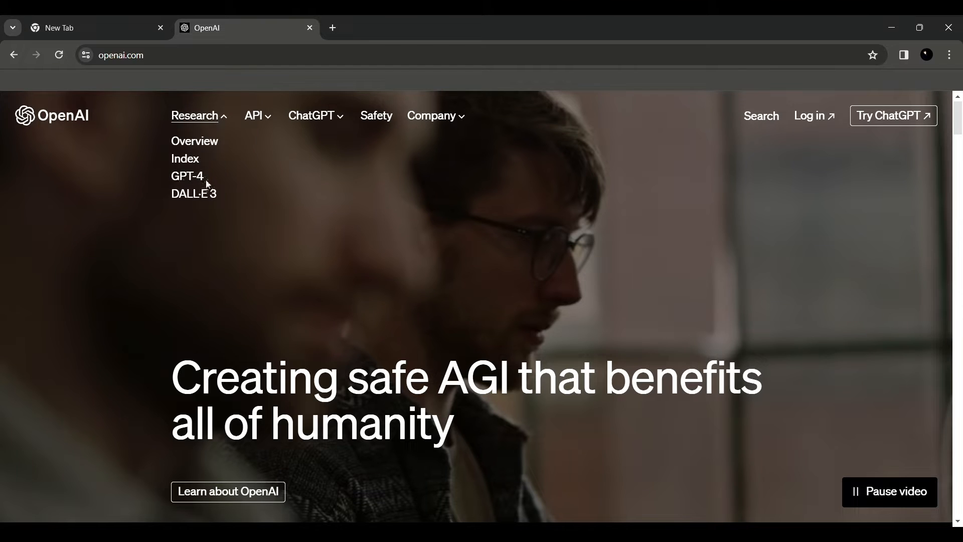
mouse_move(212, 116)
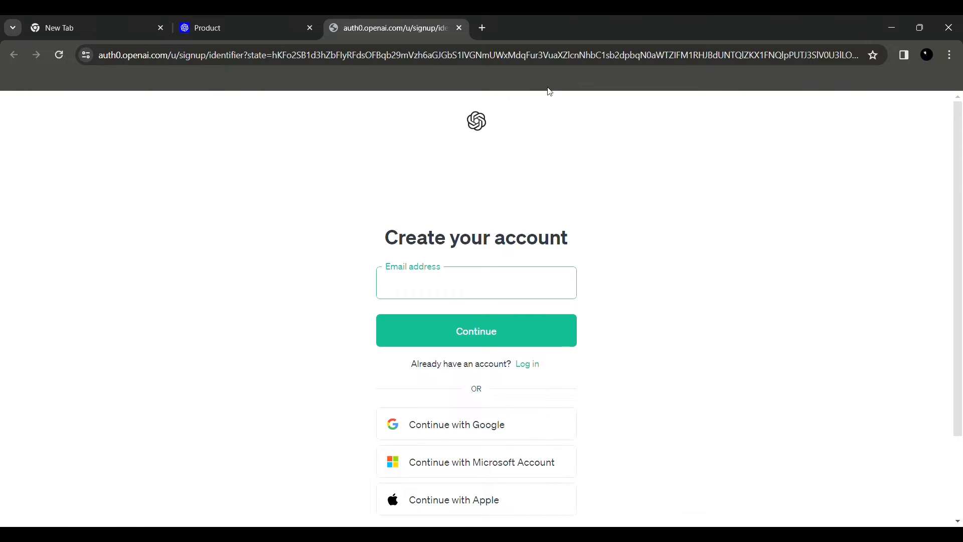
mouse_move(546, 225)
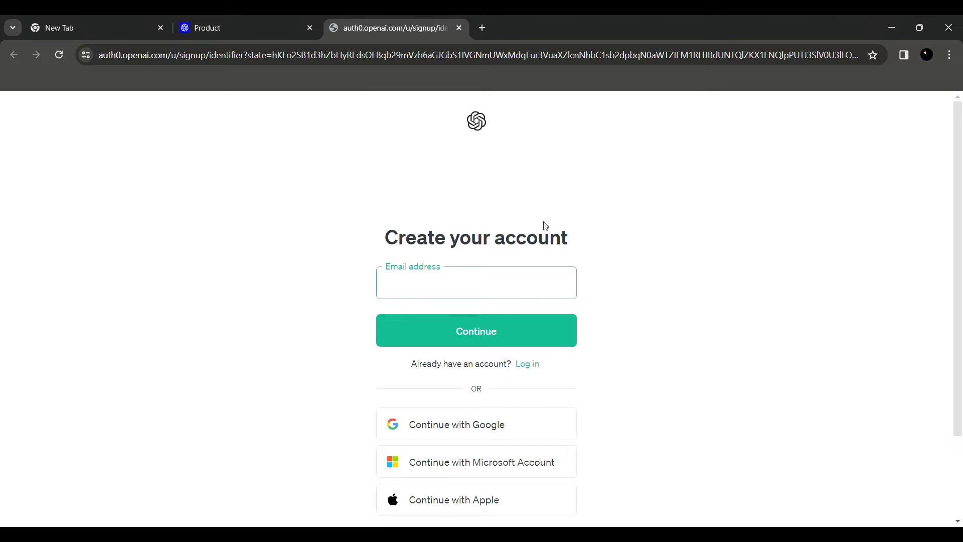
Sign up for OpenAI with Google, continuing with the first listed Google account.
scroll(down, 3)
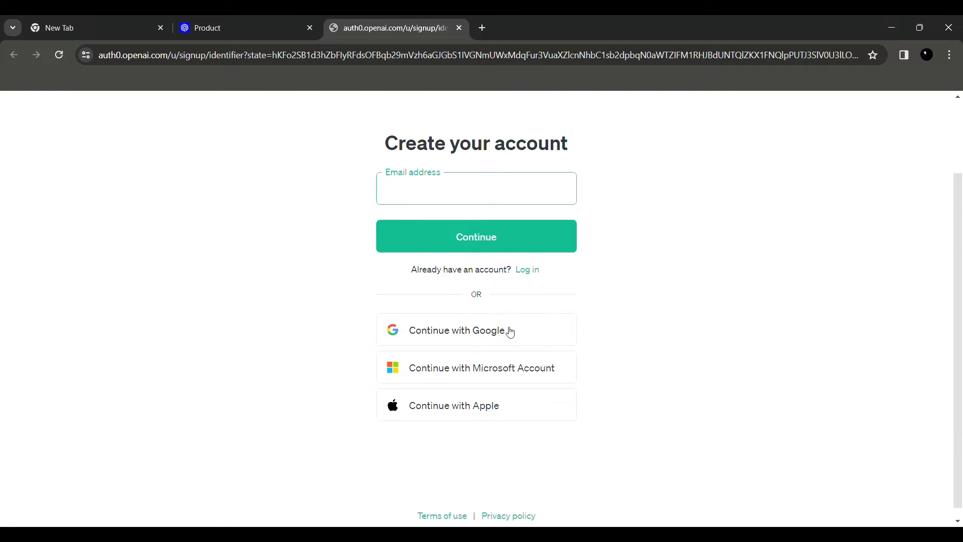
click(499, 331)
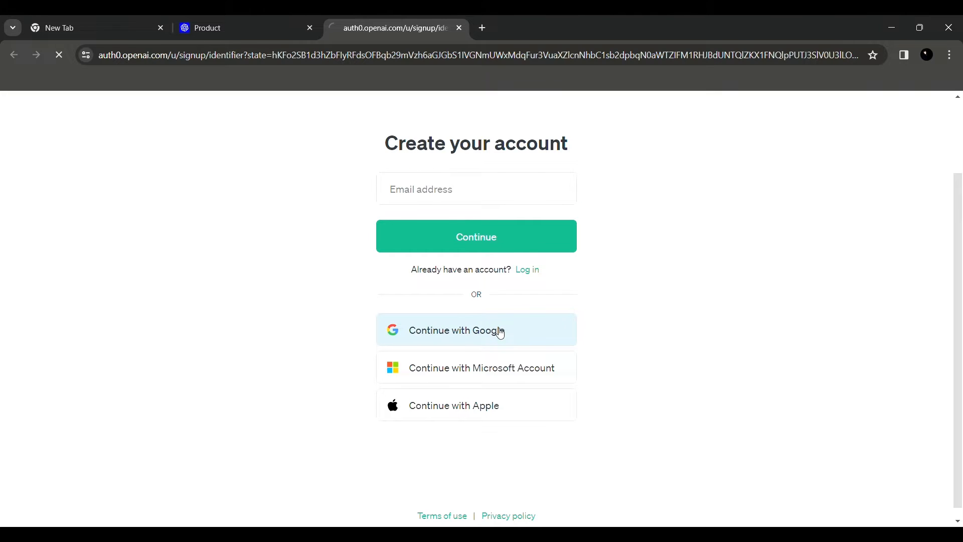
click(475, 330)
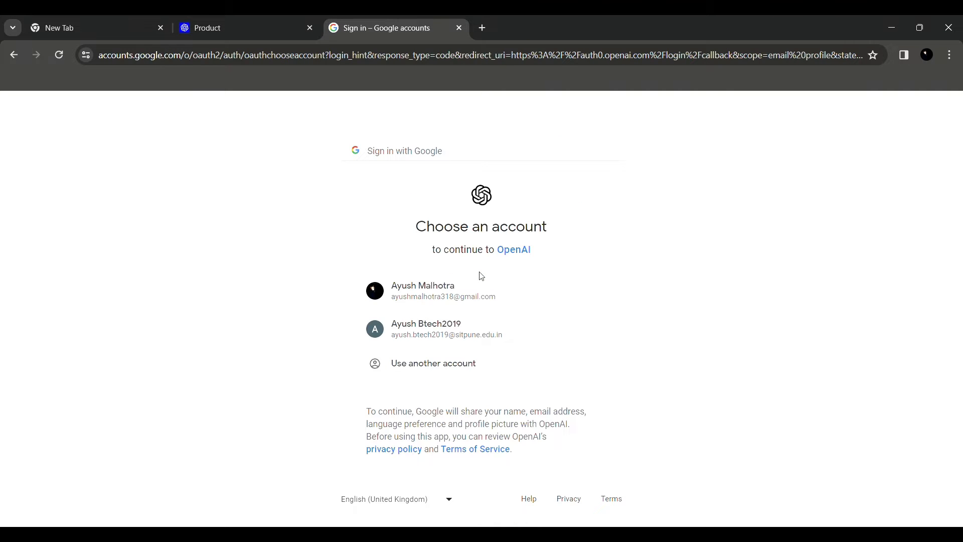
click(423, 291)
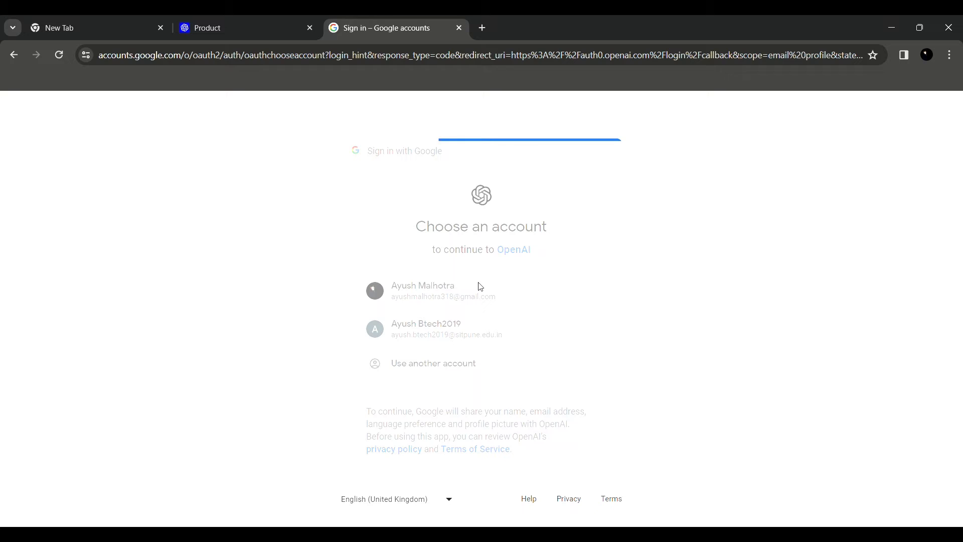
click(422, 290)
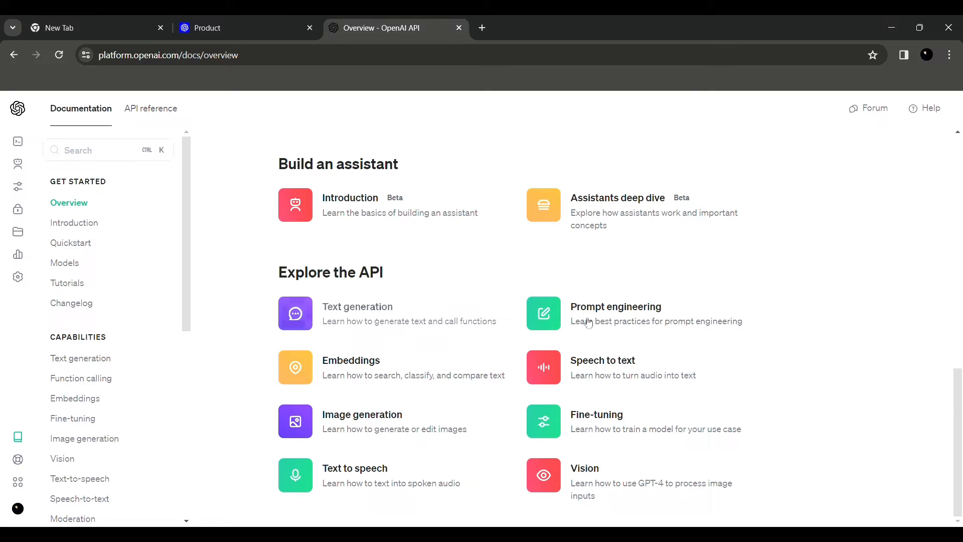
mouse_move(627, 373)
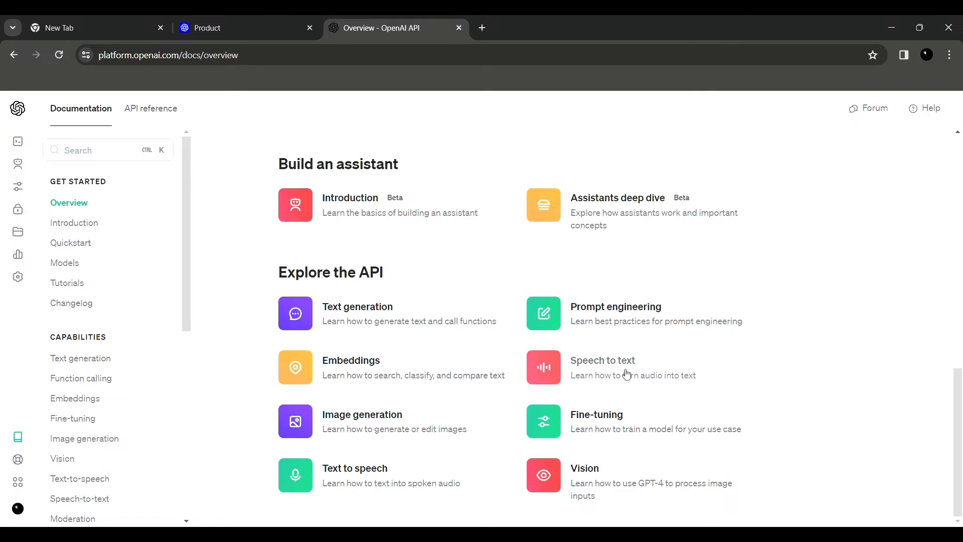
mouse_move(465, 383)
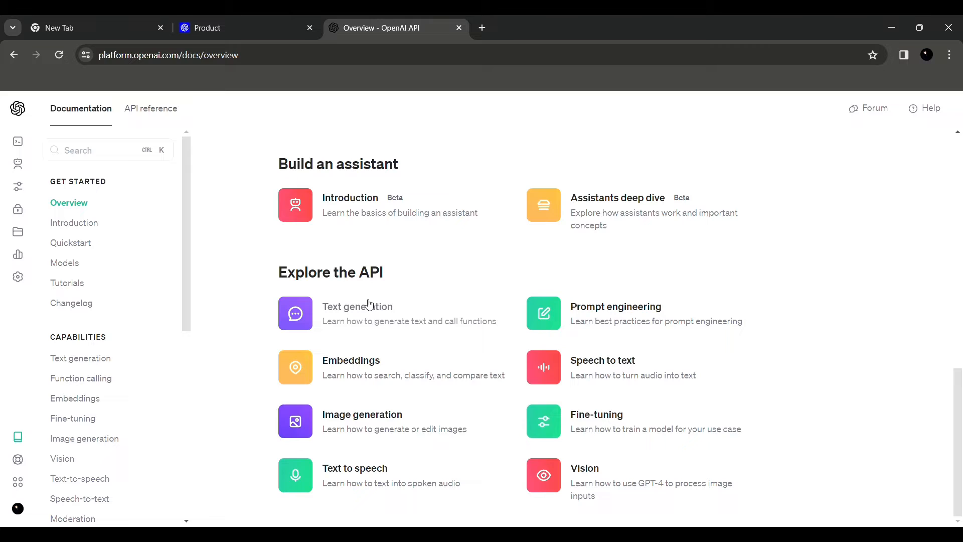
mouse_move(801, 159)
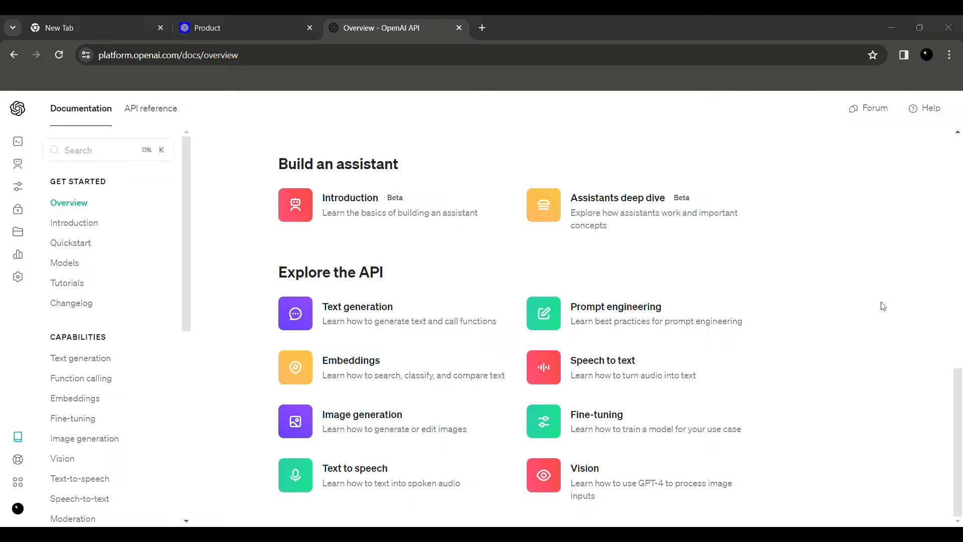
mouse_move(566, 268)
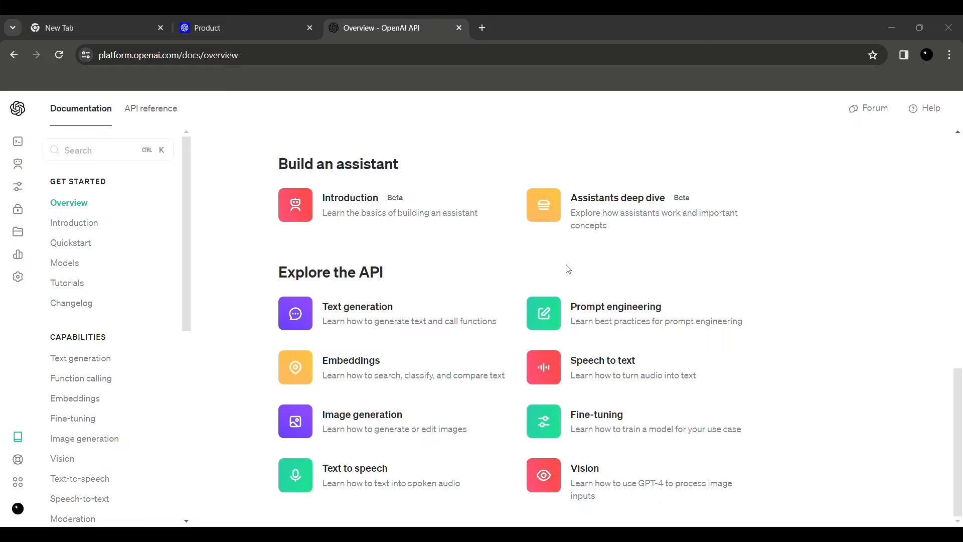
mouse_move(404, 204)
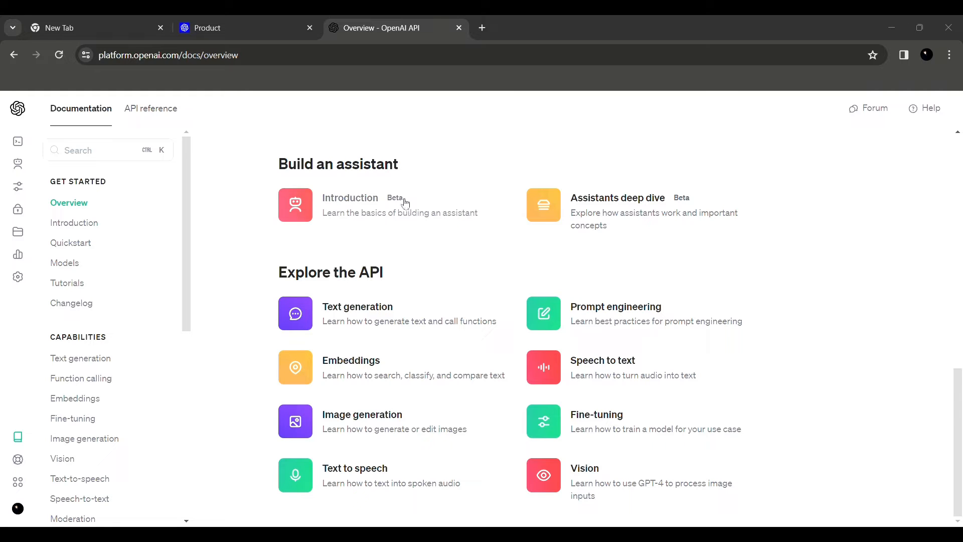
mouse_move(676, 328)
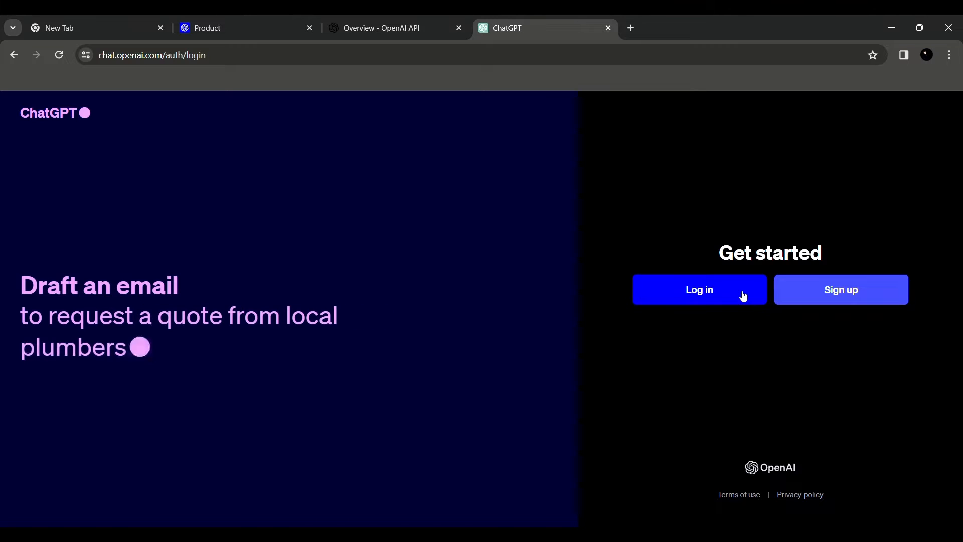
Log in to ChatGPT via Continue with Google using the first Google account.
click(699, 289)
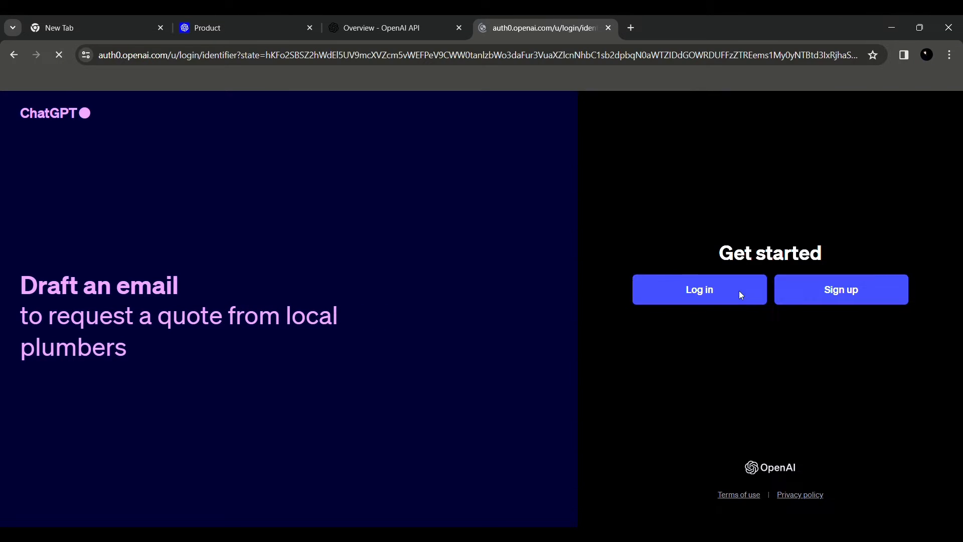
click(699, 289)
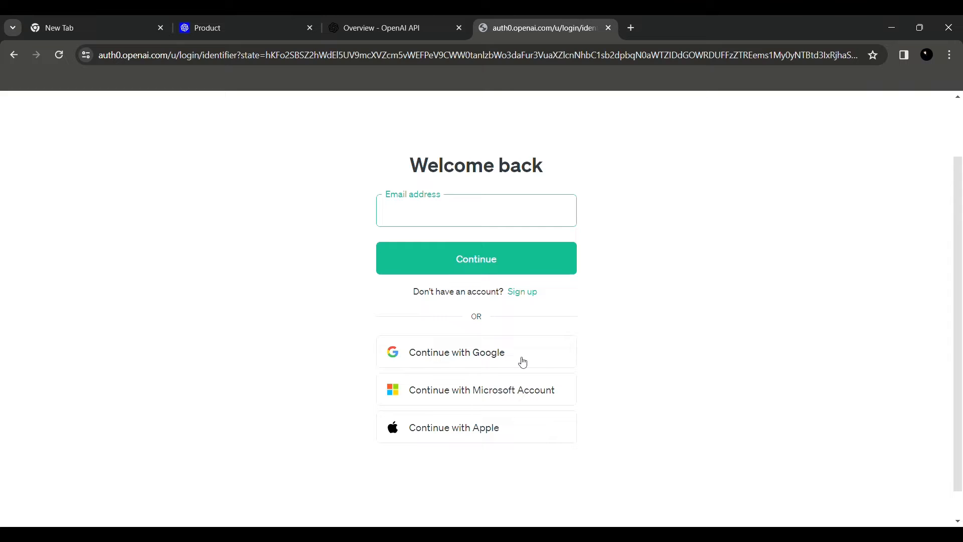
click(475, 352)
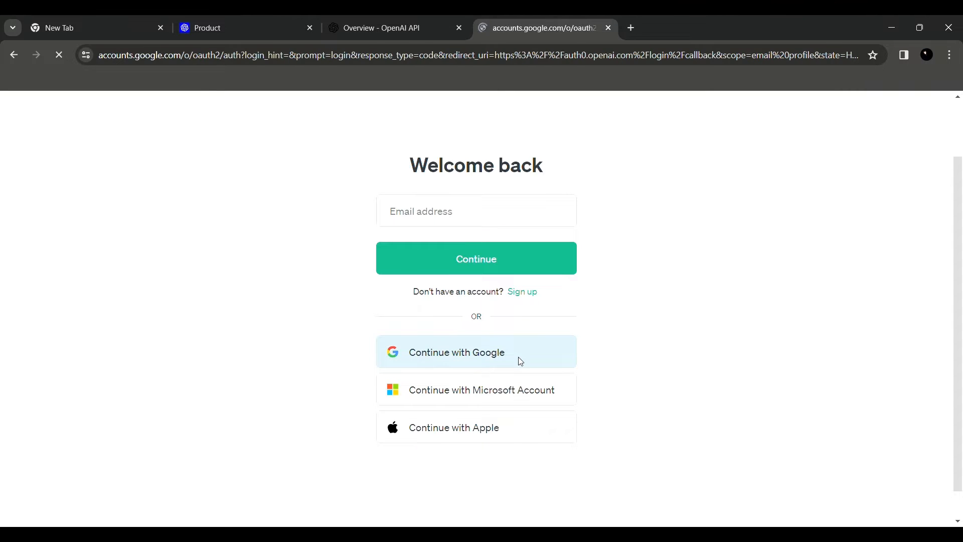
click(476, 352)
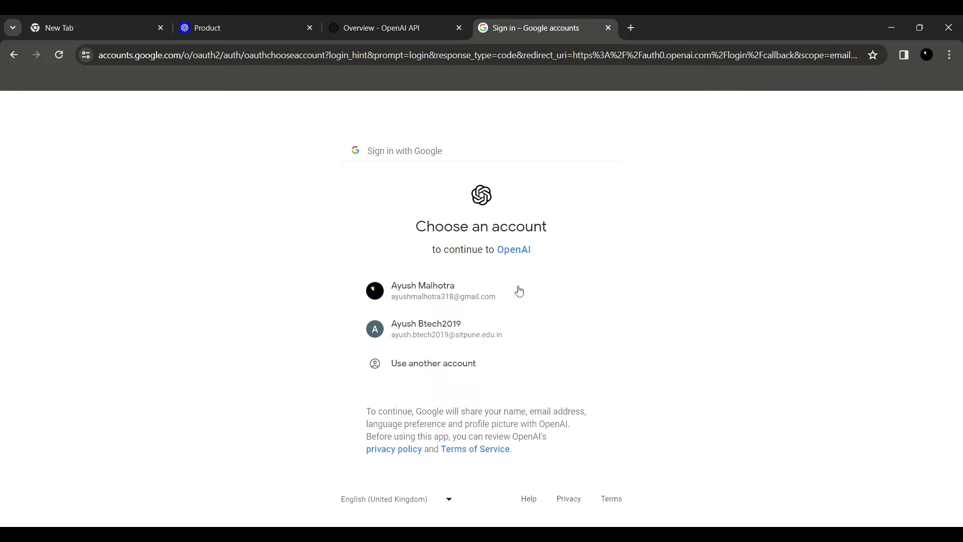
click(444, 291)
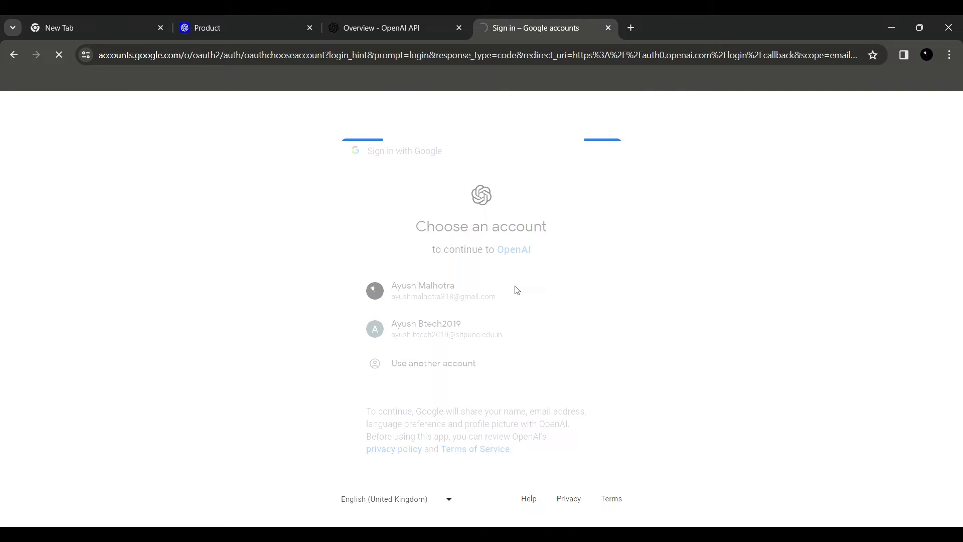
click(422, 291)
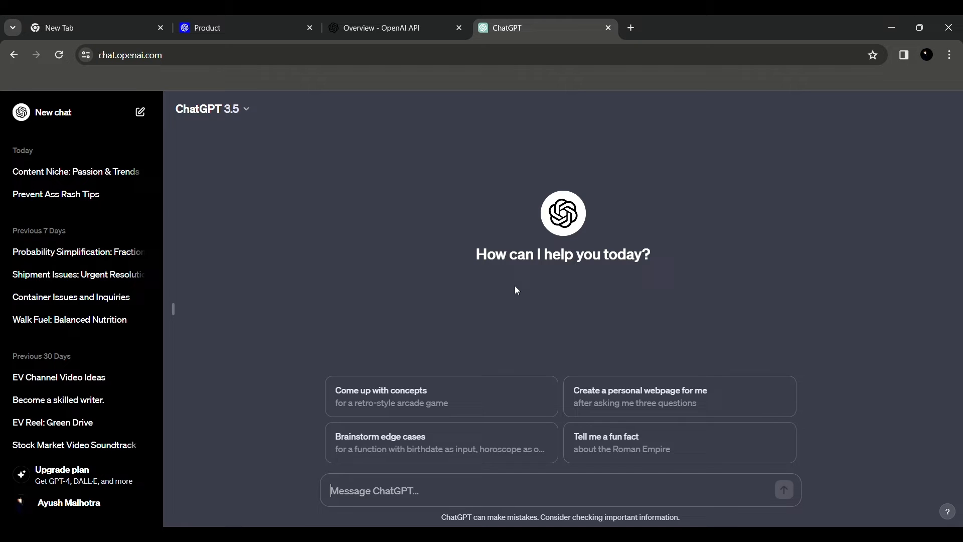
mouse_move(505, 290)
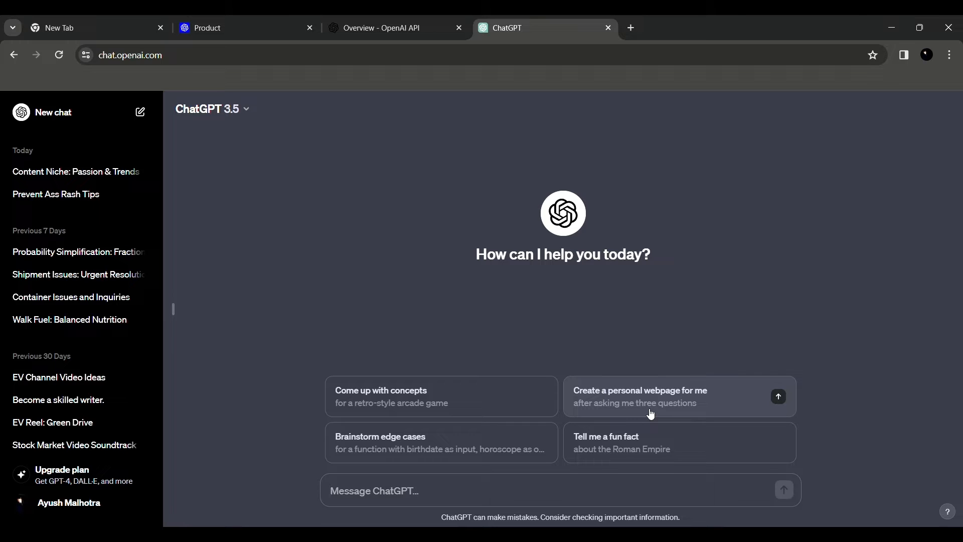
mouse_move(98, 351)
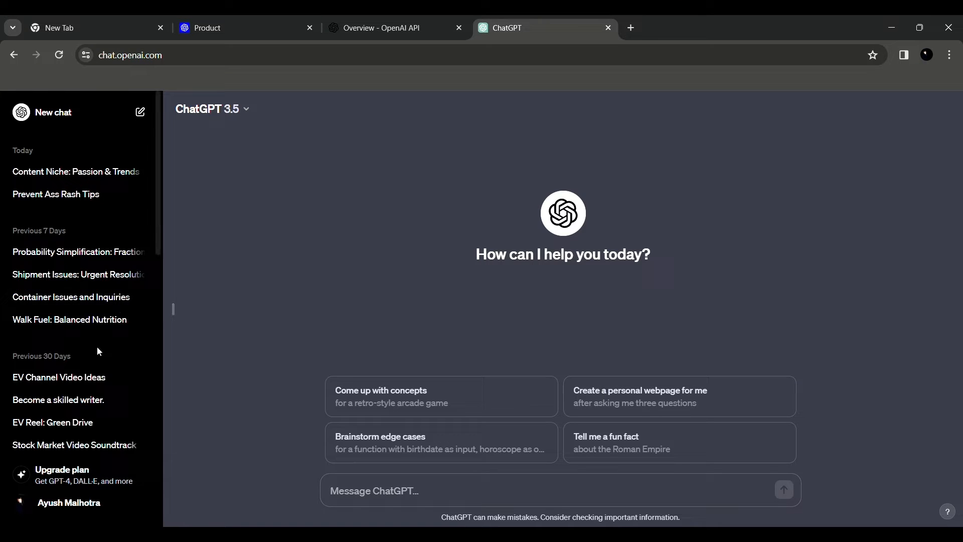
scroll(down, 3)
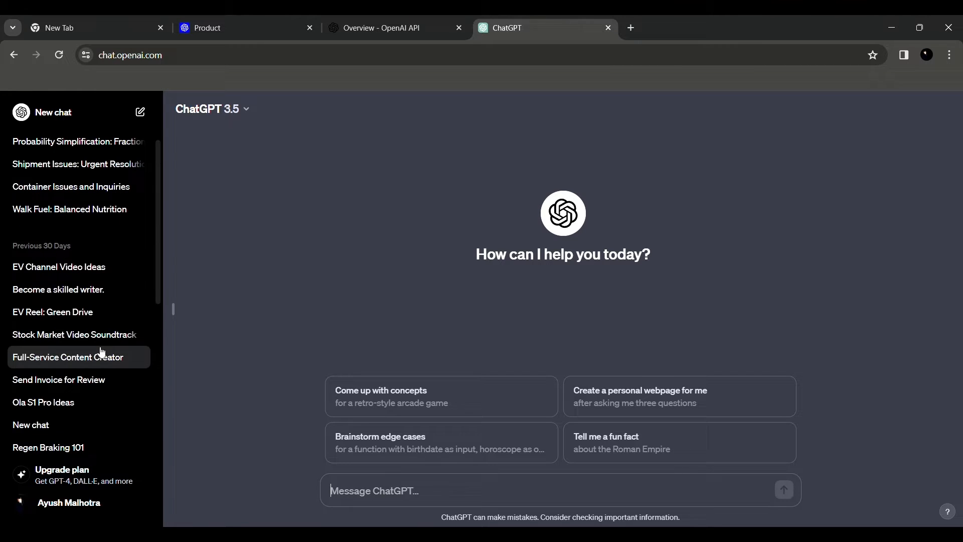
scroll(down, 3)
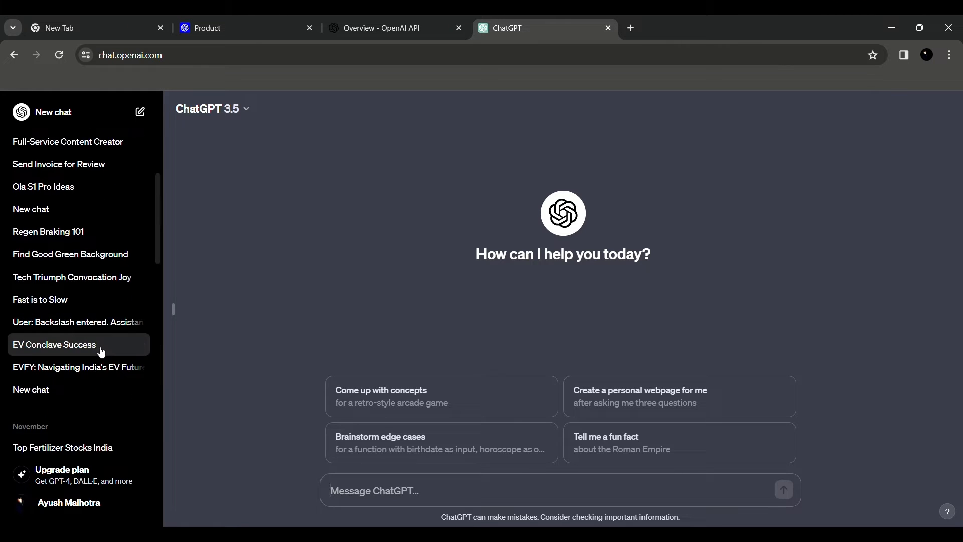
scroll(down, 3)
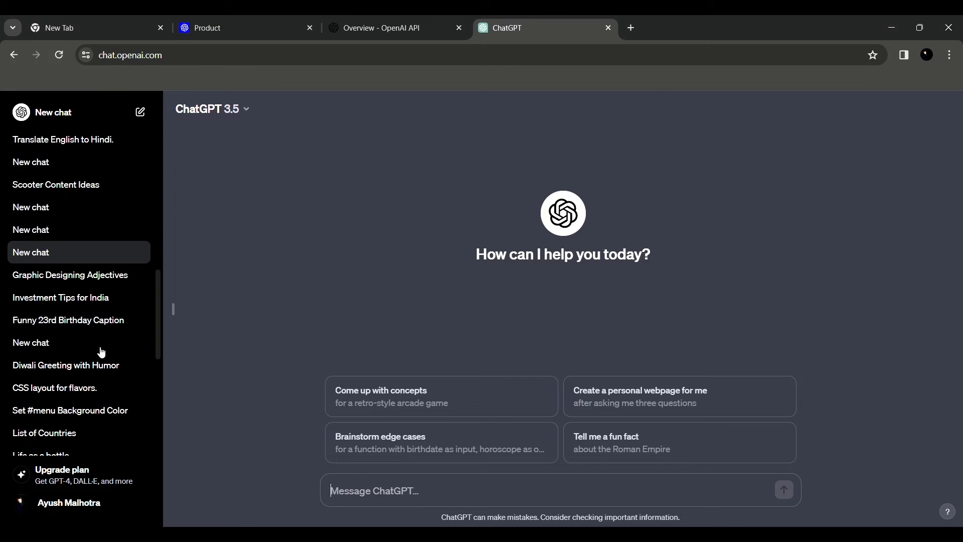
scroll(down, 3)
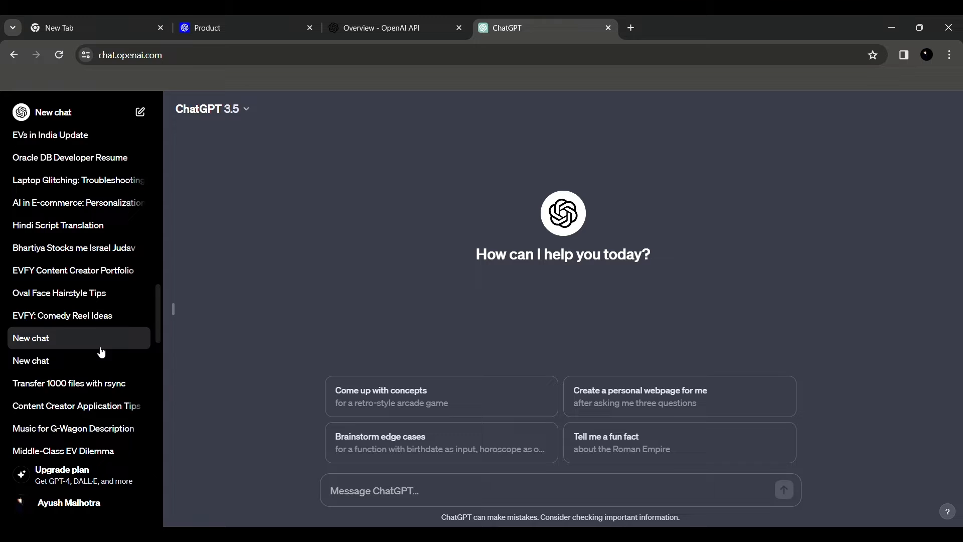
scroll(down, 3)
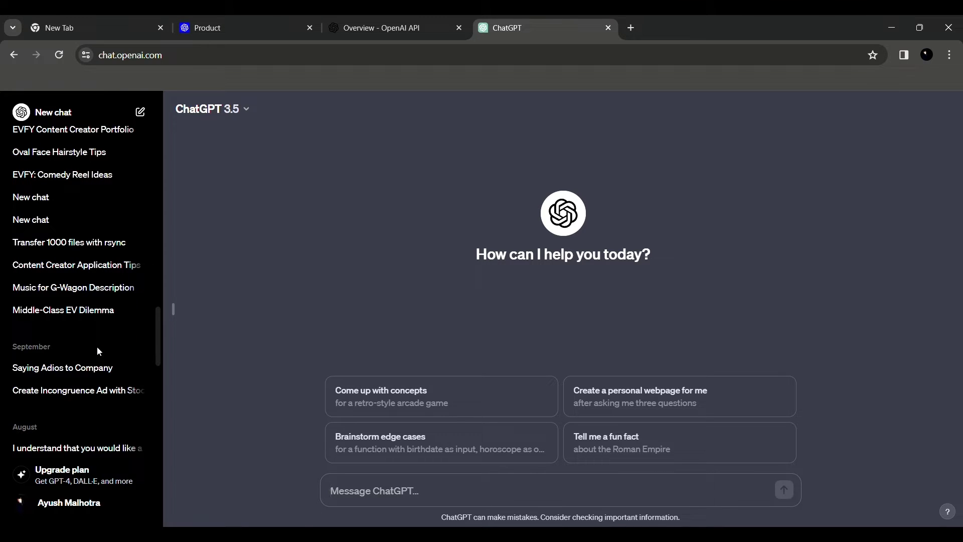
mouse_move(123, 253)
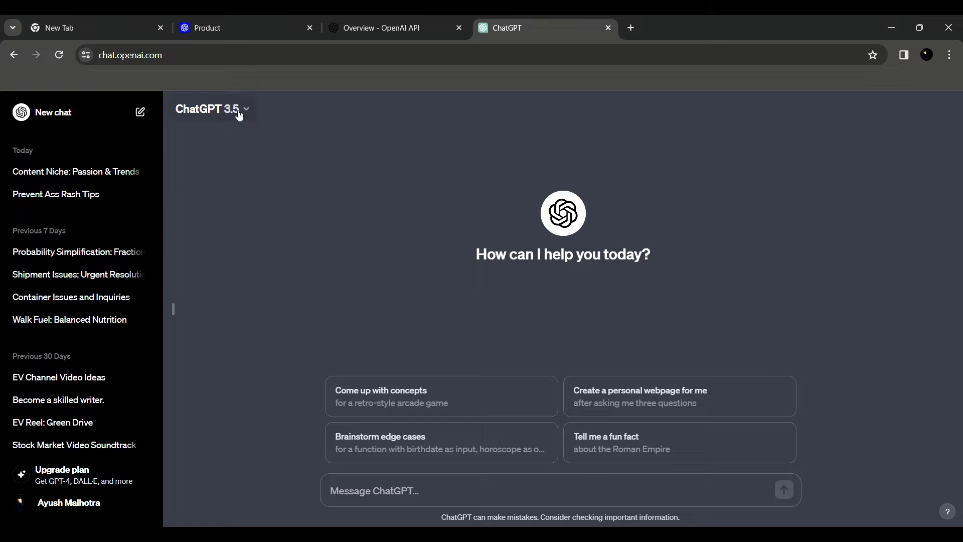
Show the model selector listing GPT-3.5 as current and GPT-4 as an upgrade.
click(208, 109)
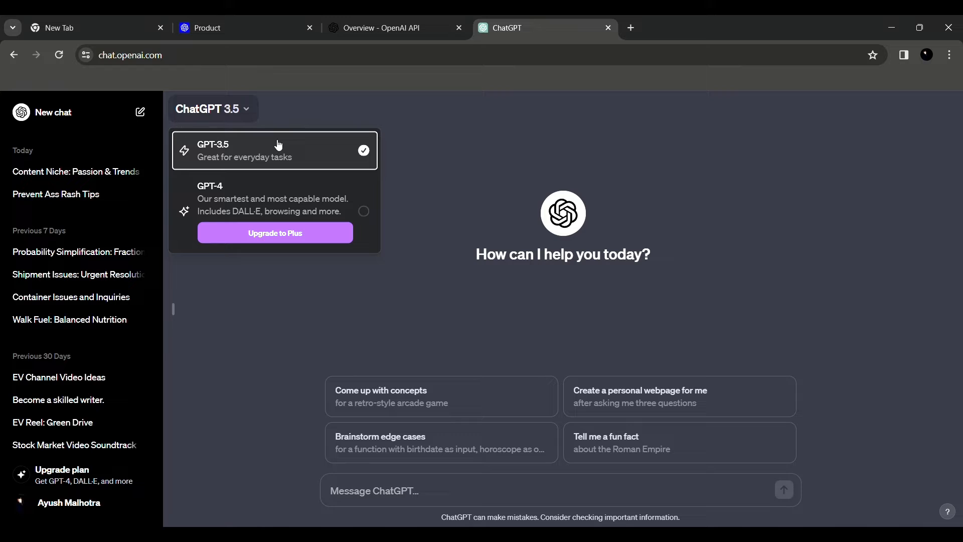
mouse_move(304, 212)
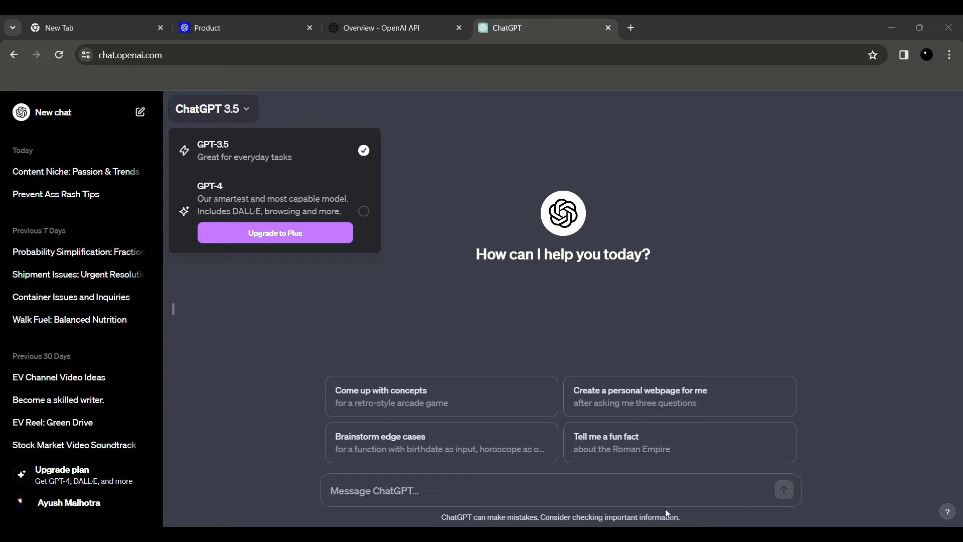
mouse_move(876, 109)
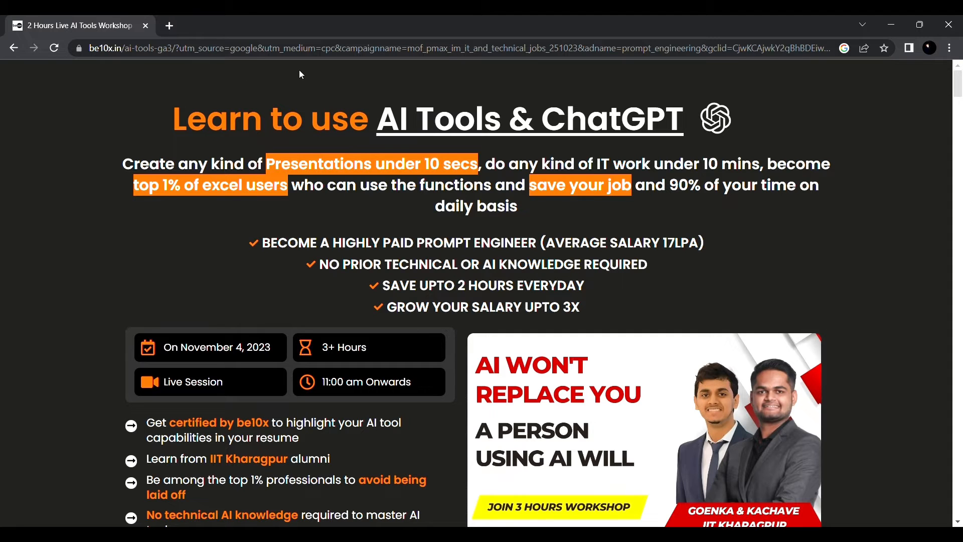
mouse_move(414, 150)
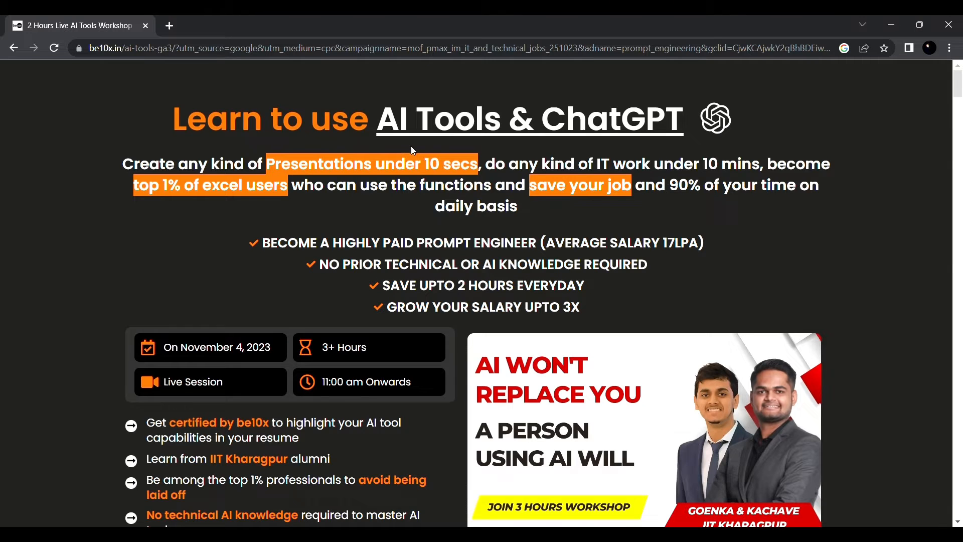
Scroll through the be10x AI Tools & ChatGPT workshop landing page.
scroll(down, 3)
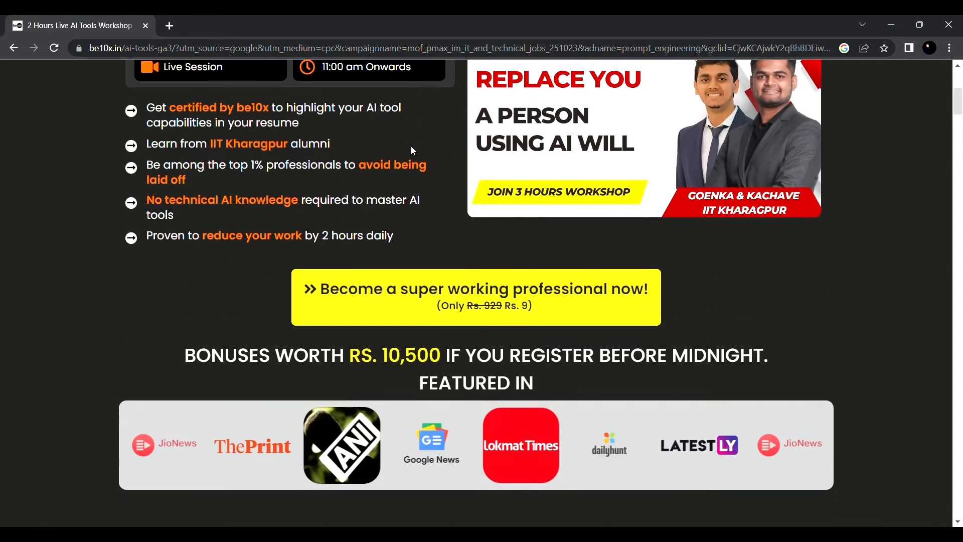
scroll(down, 3)
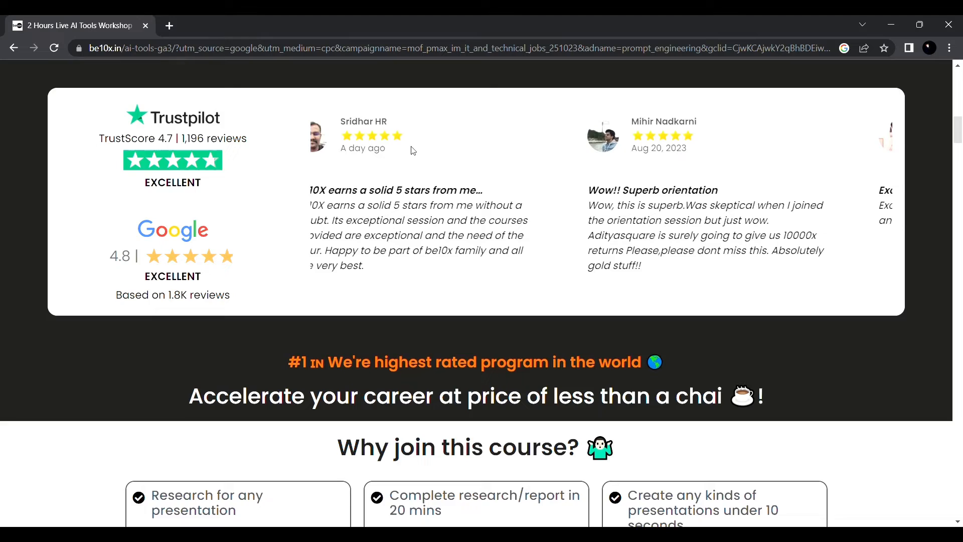
scroll(down, 3)
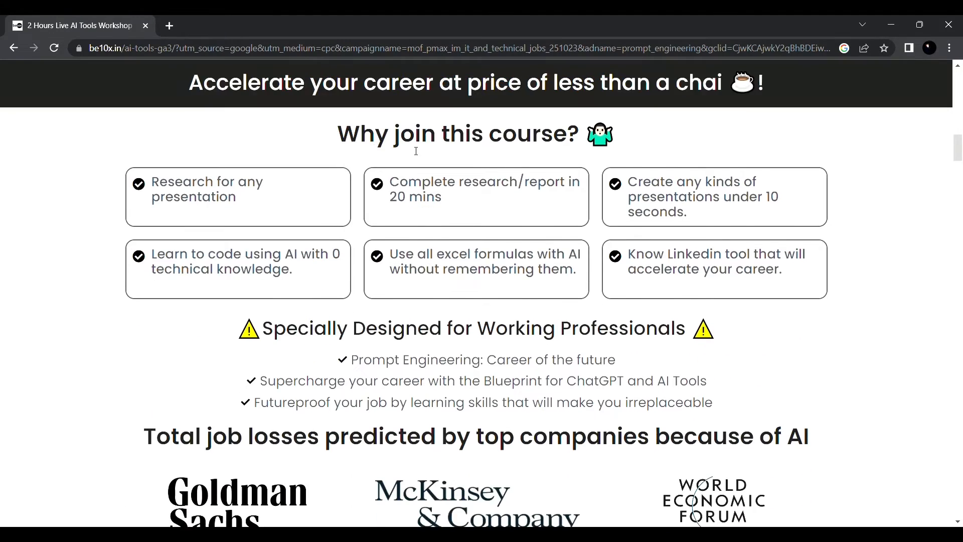
scroll(down, 3)
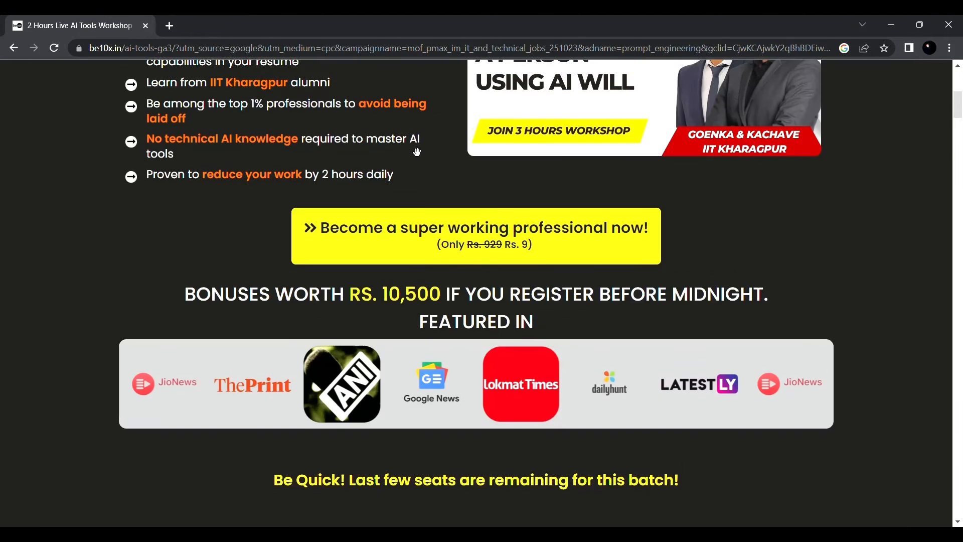
scroll(up, 3)
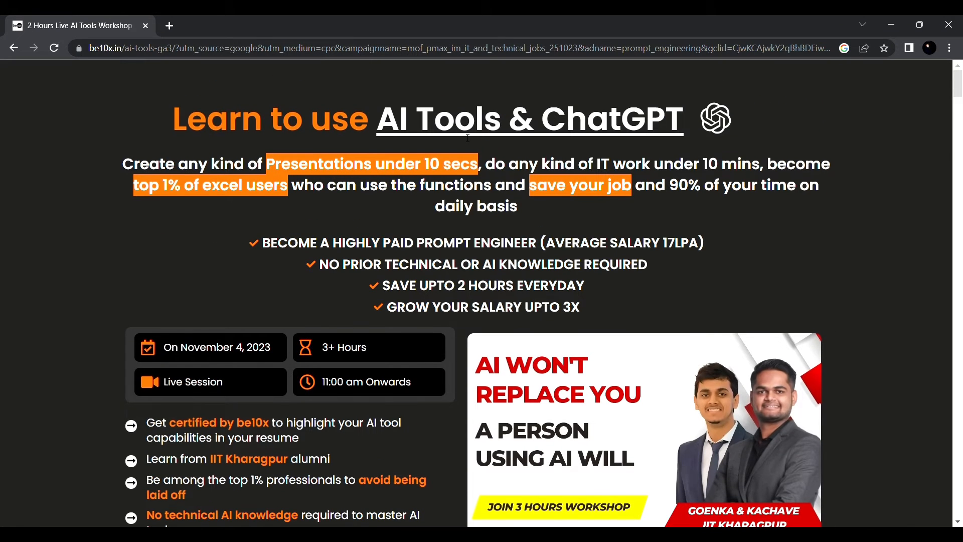
mouse_move(905, 88)
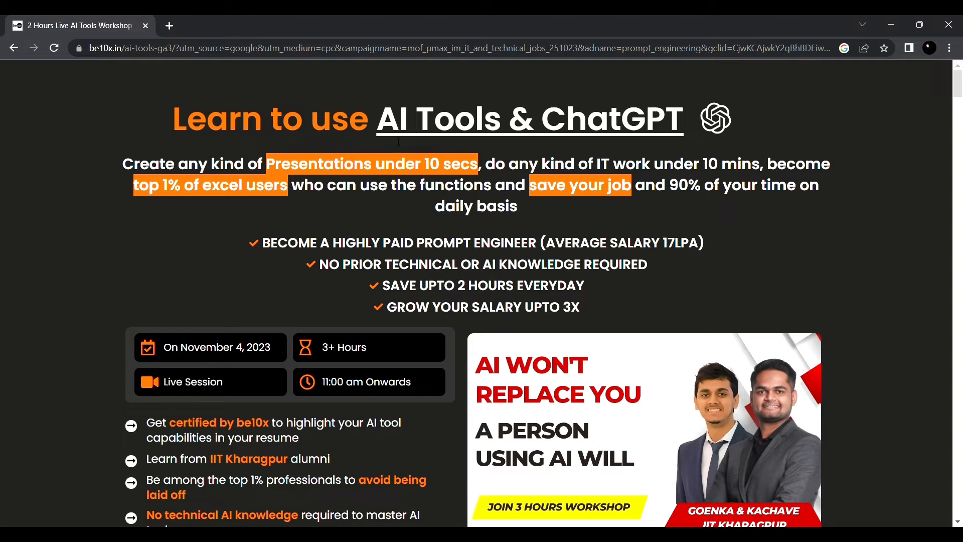
scroll(down, 3)
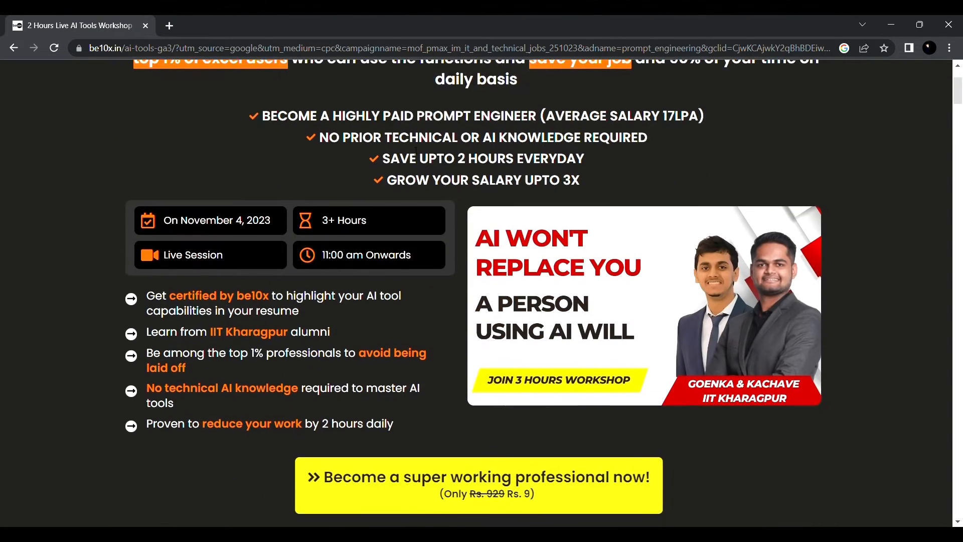
scroll(down, 3)
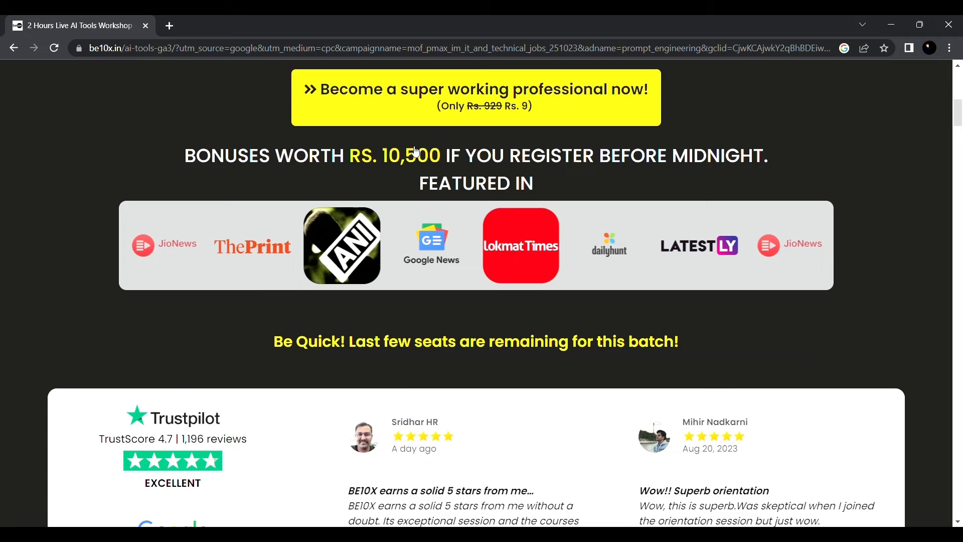
scroll(down, 3)
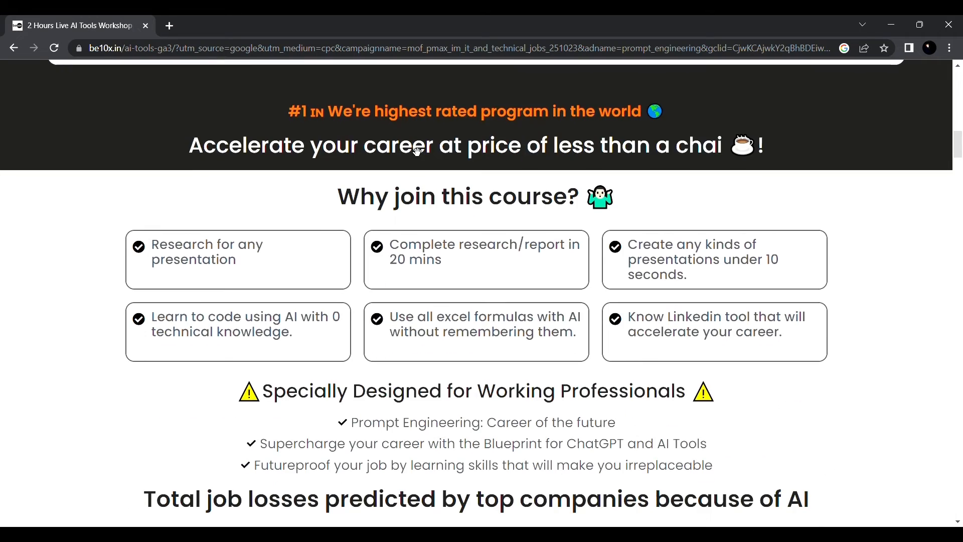
scroll(down, 3)
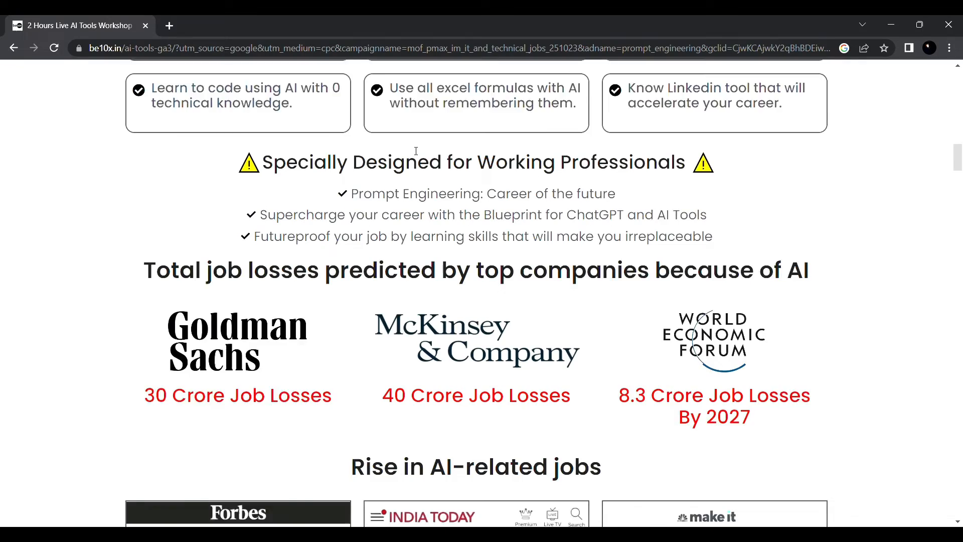
scroll(up, 3)
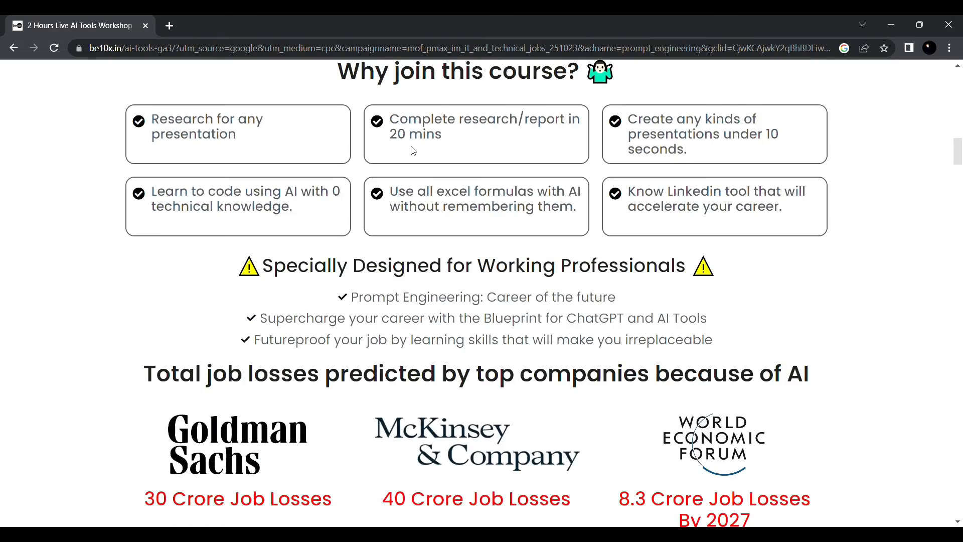
scroll(up, 3)
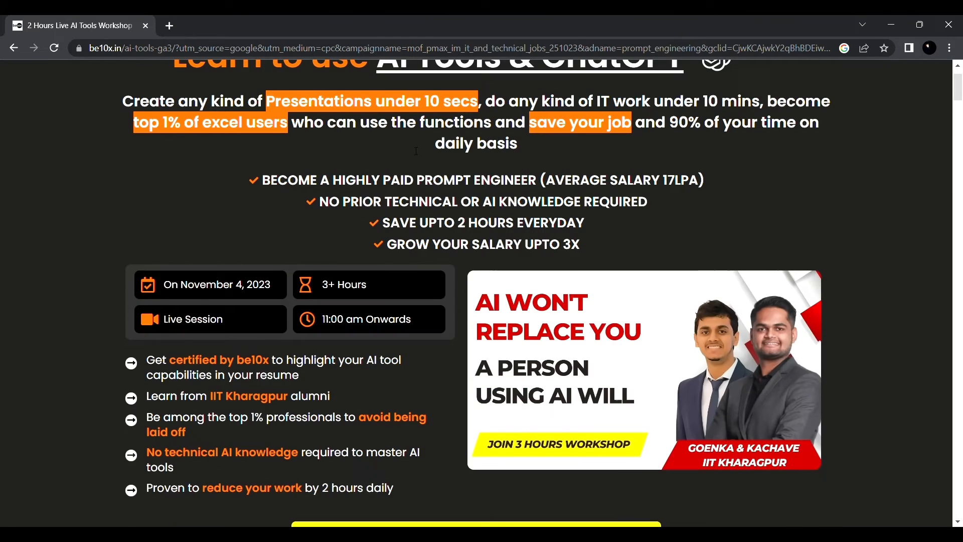
scroll(up, 3)
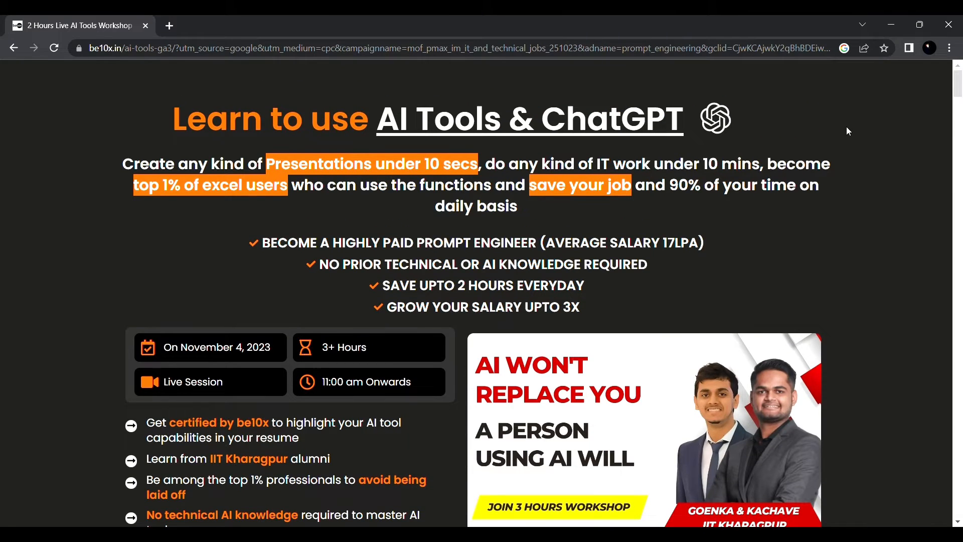
mouse_move(152, 86)
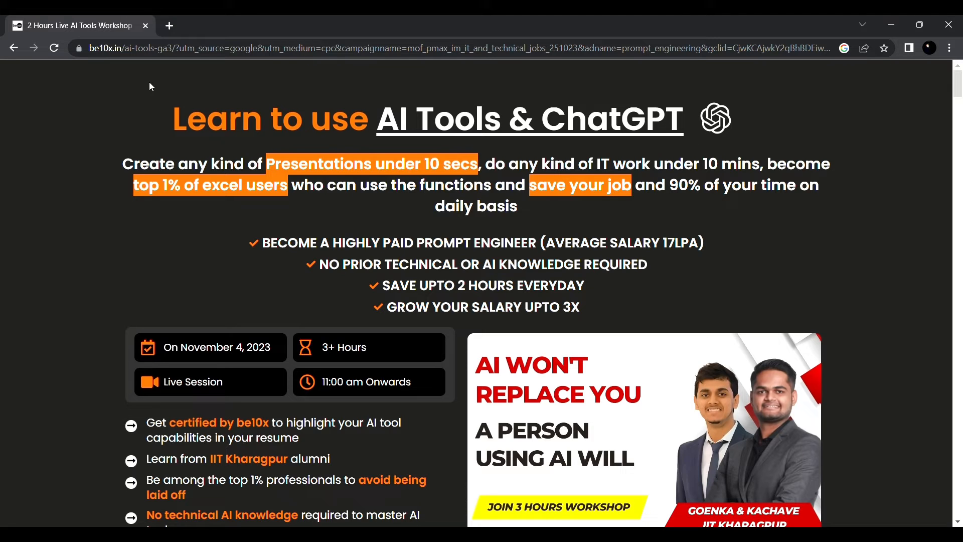
mouse_move(399, 146)
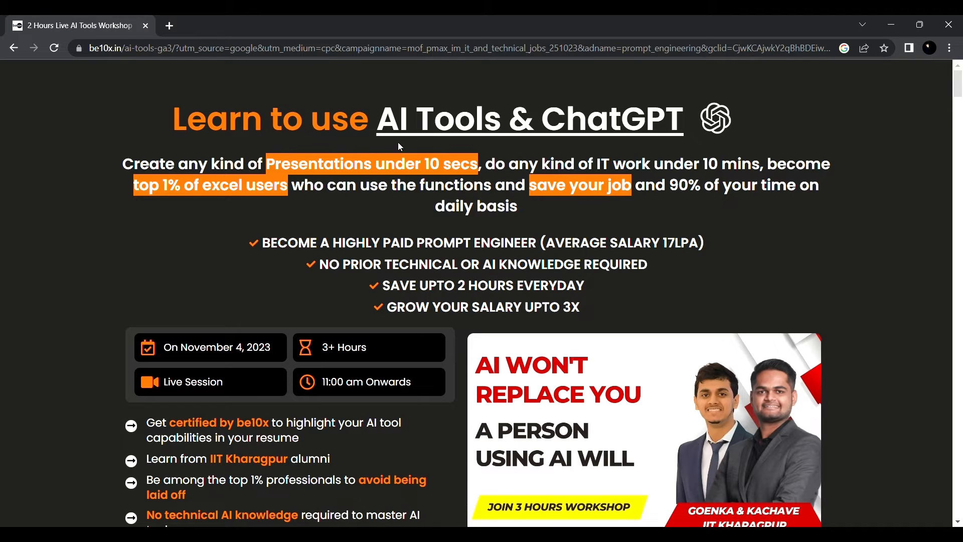
scroll(down, 3)
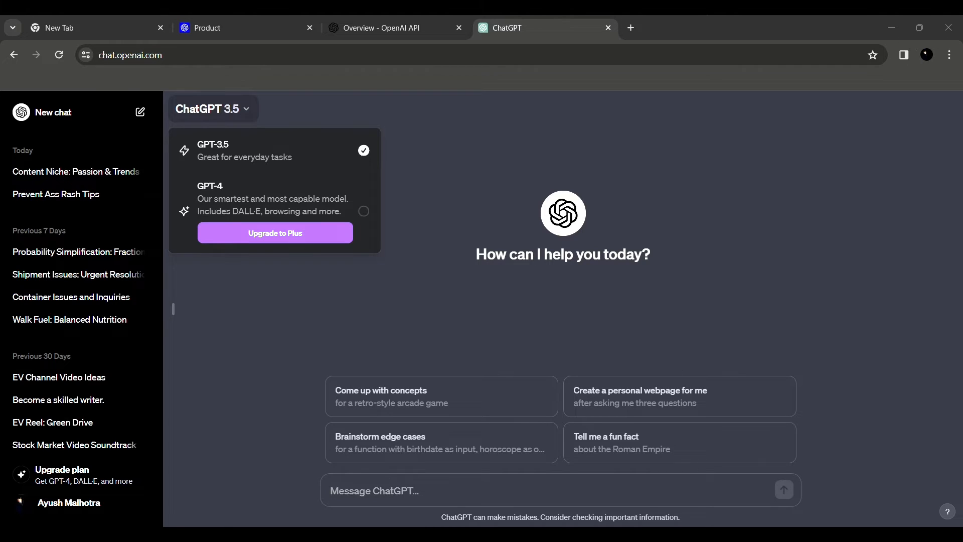
mouse_move(461, 487)
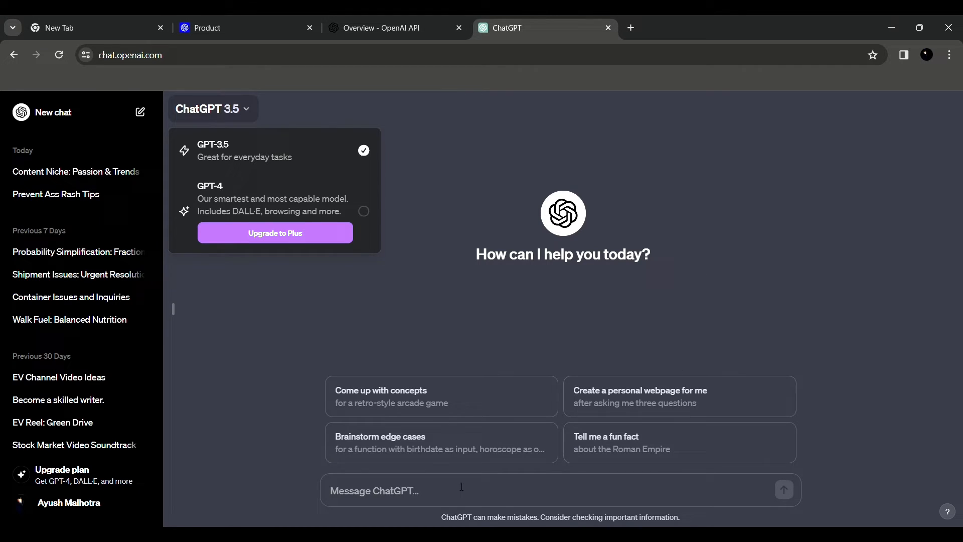
Send a 'hi' greeting to start a new ChatGPT conversation.
text(hi)
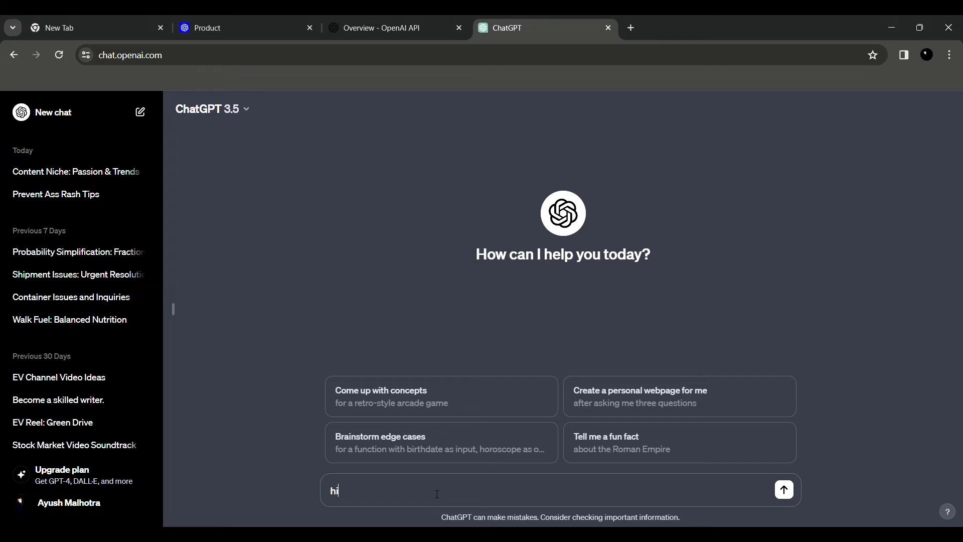
click(783, 490)
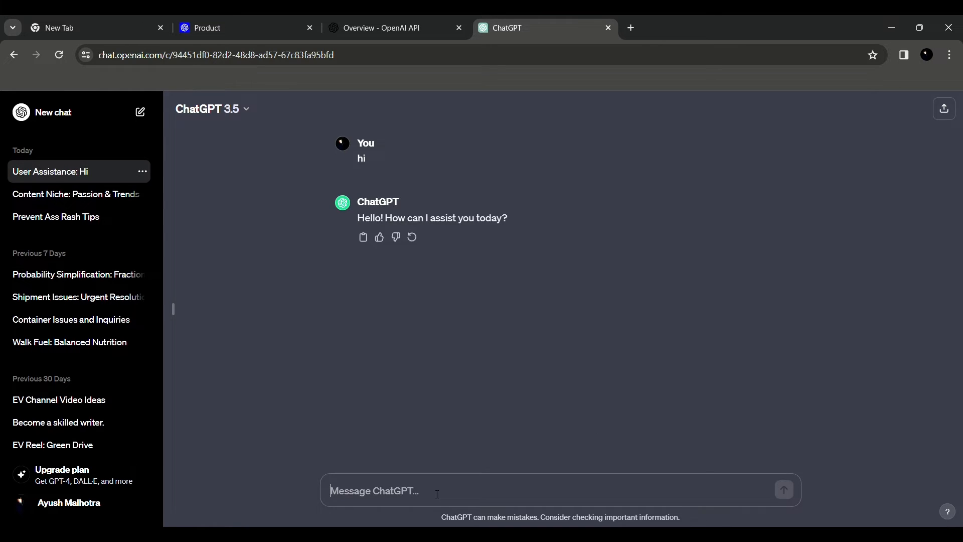
Ask ChatGPT to write a mail to the boss requesting a holiday for the new year.
text(Write a mail to my)
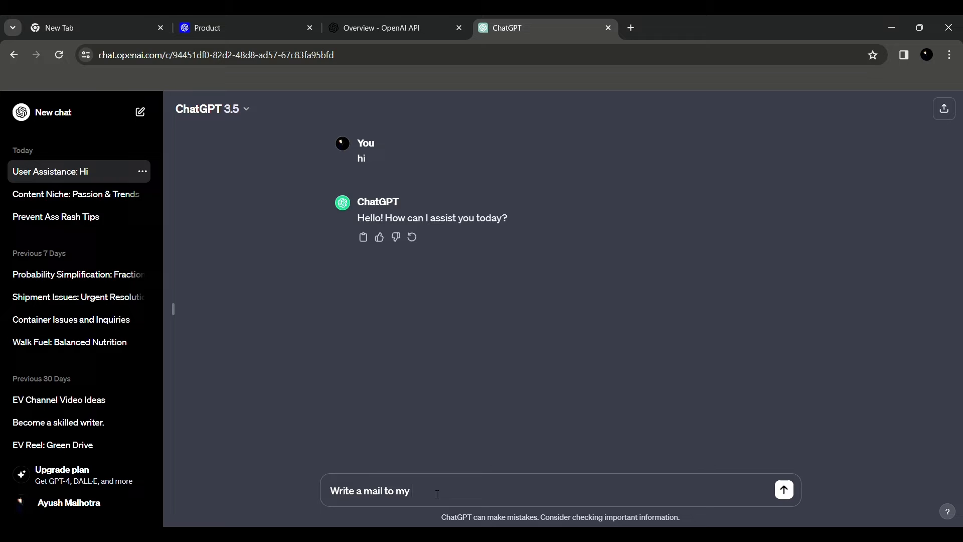
text(boss aking)
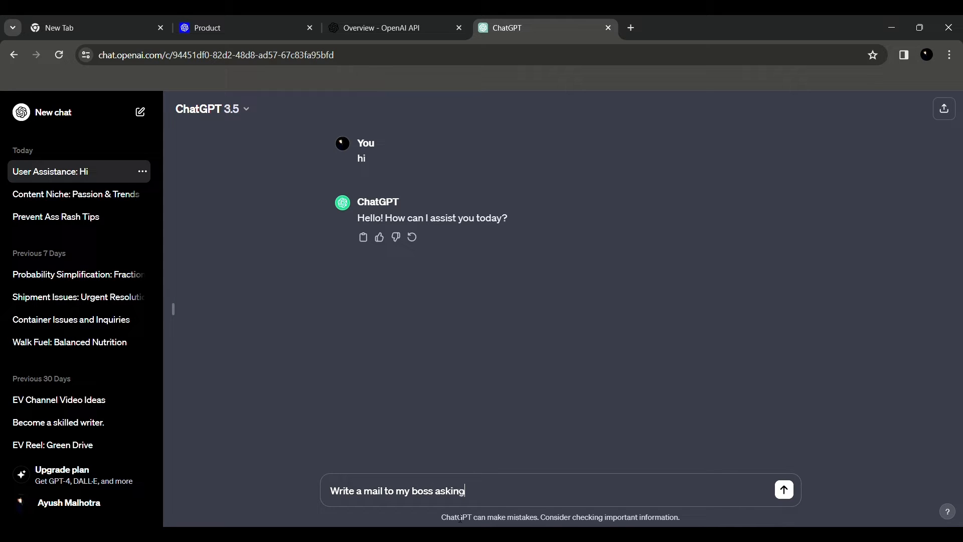
text(a holdi)
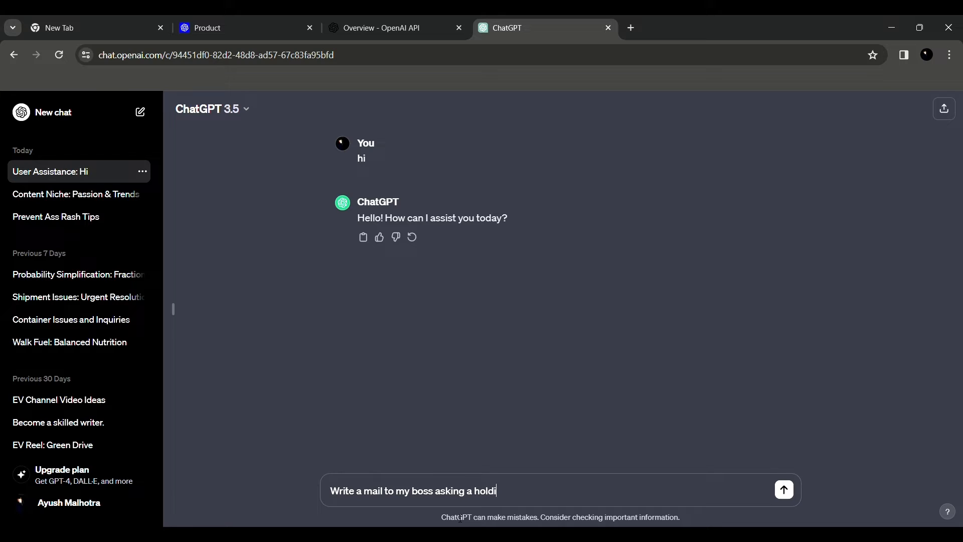
key(Backspace)
text(iday for a new ye)
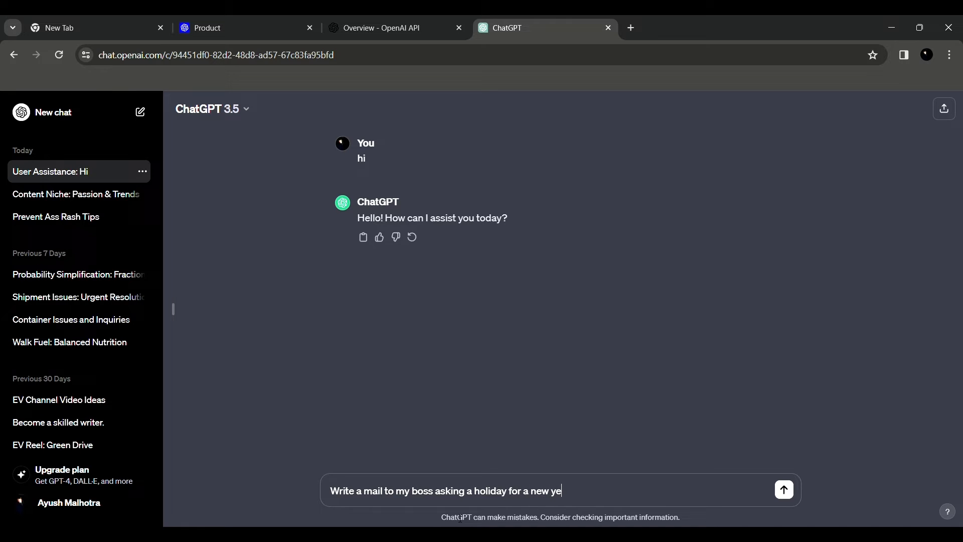
click(784, 489)
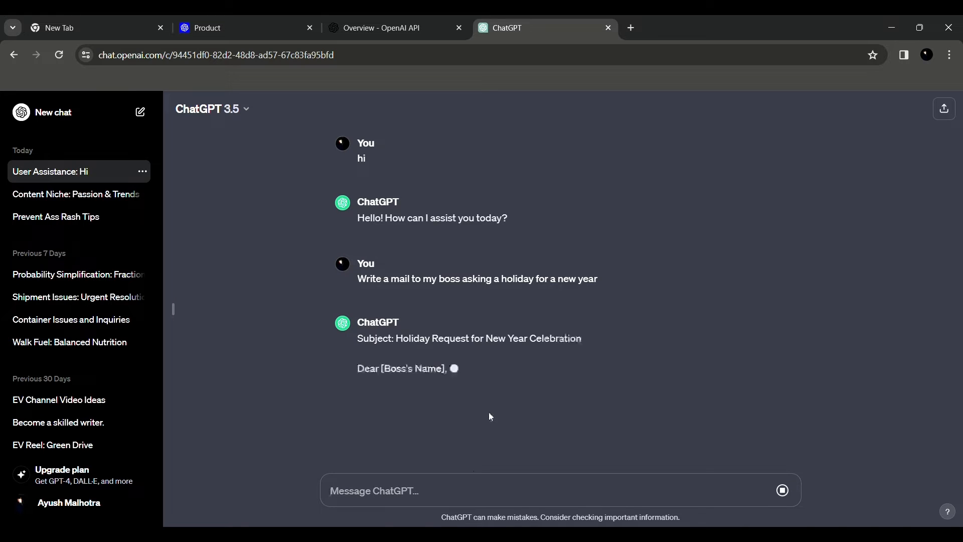
Read through the generated holiday request email down to its sign-off and placeholders.
scroll(down, 3)
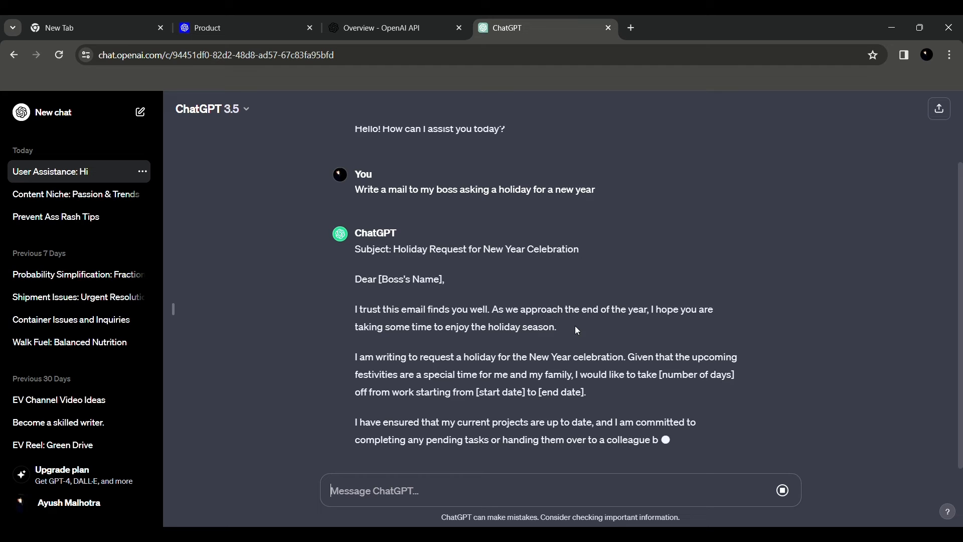
scroll(down, 3)
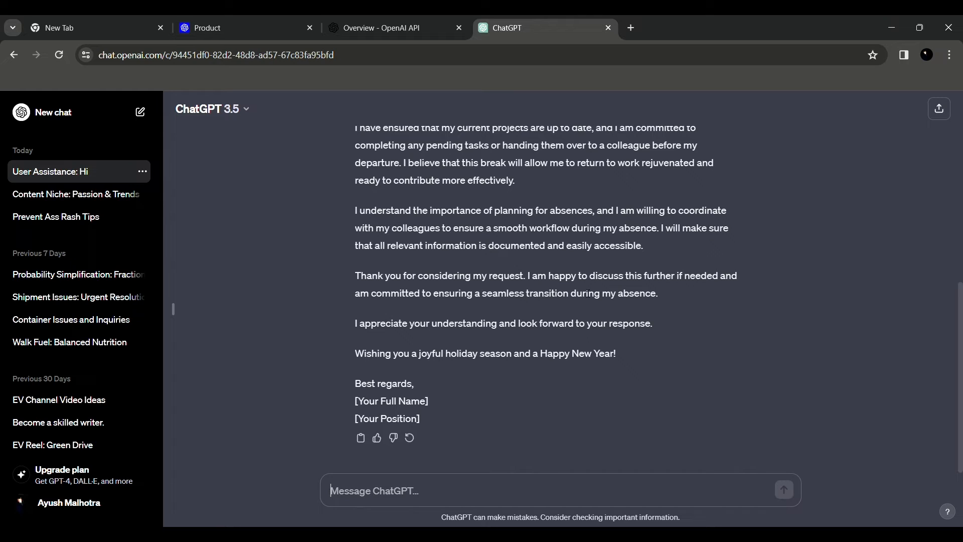
scroll(up, 3)
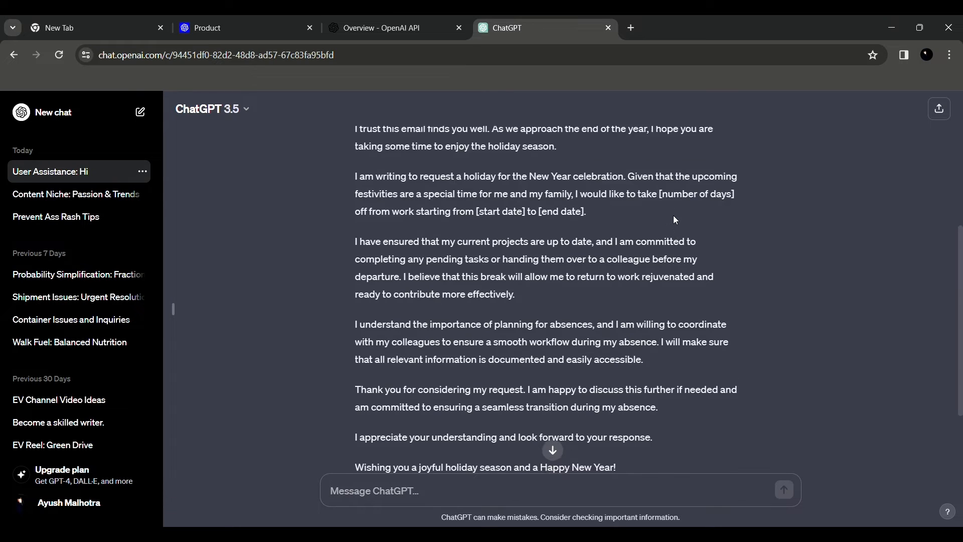
scroll(down, 3)
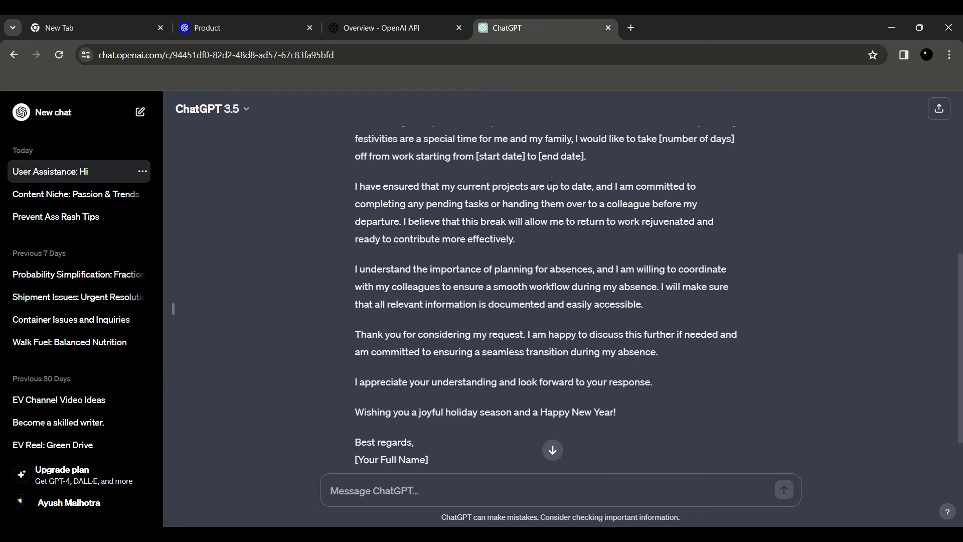
scroll(down, 3)
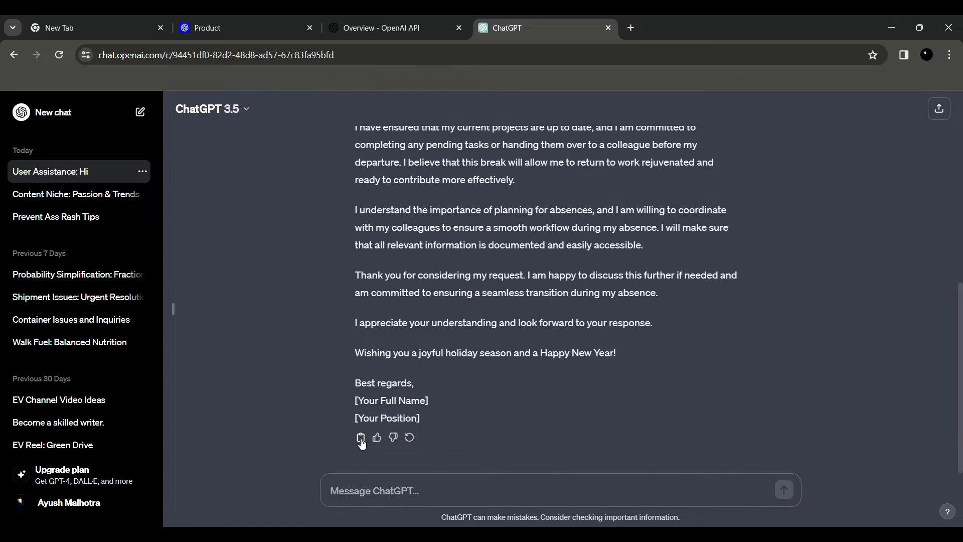
Copy the holiday email, then regenerate a second version and read response 2 of 2.
click(359, 438)
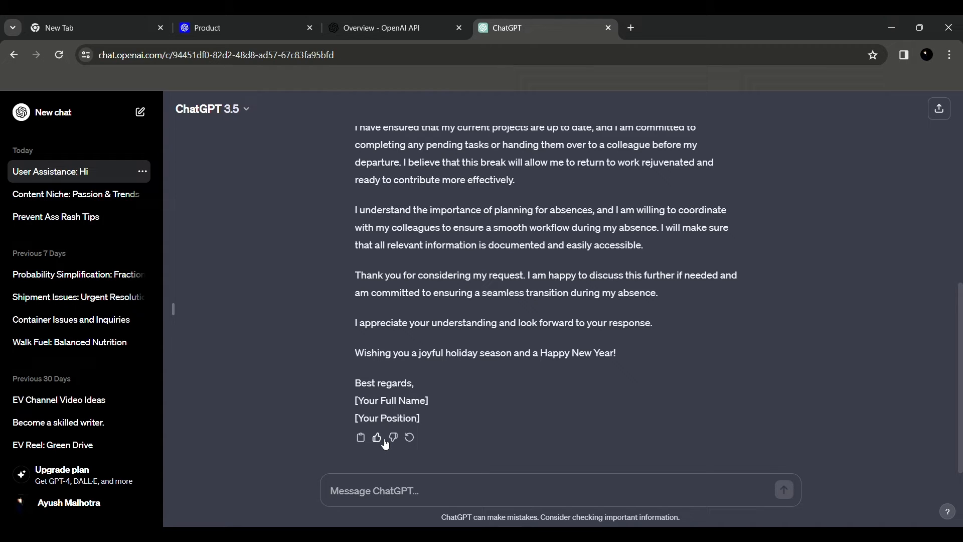
mouse_move(413, 442)
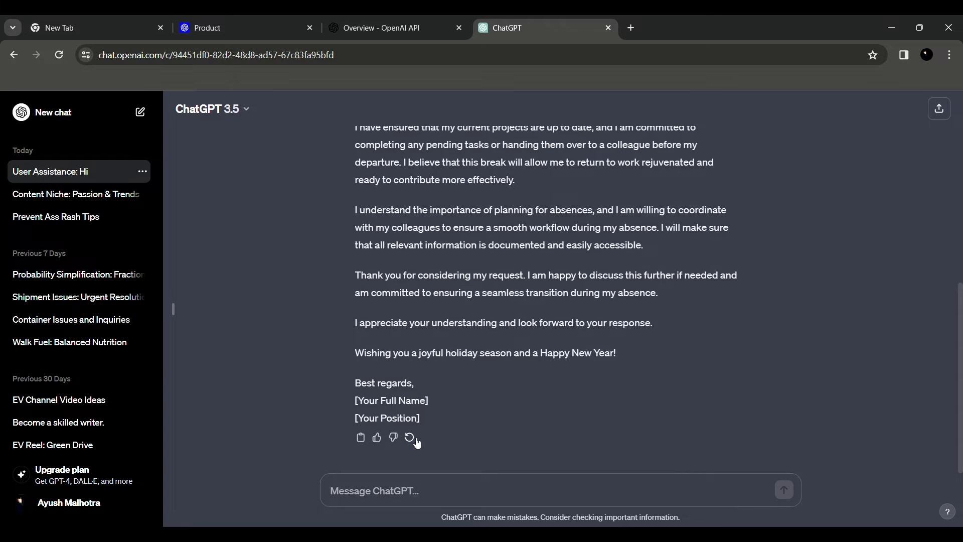
click(409, 437)
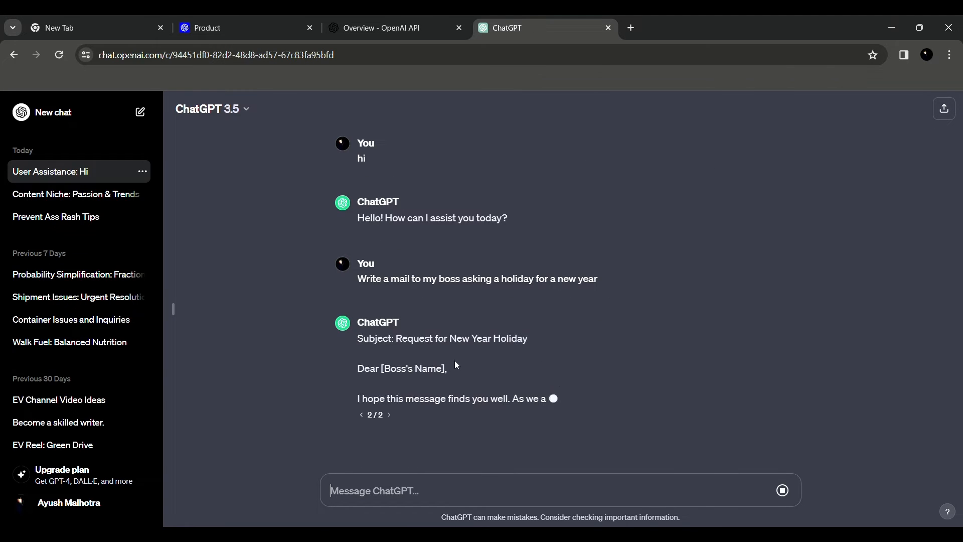
scroll(down, 3)
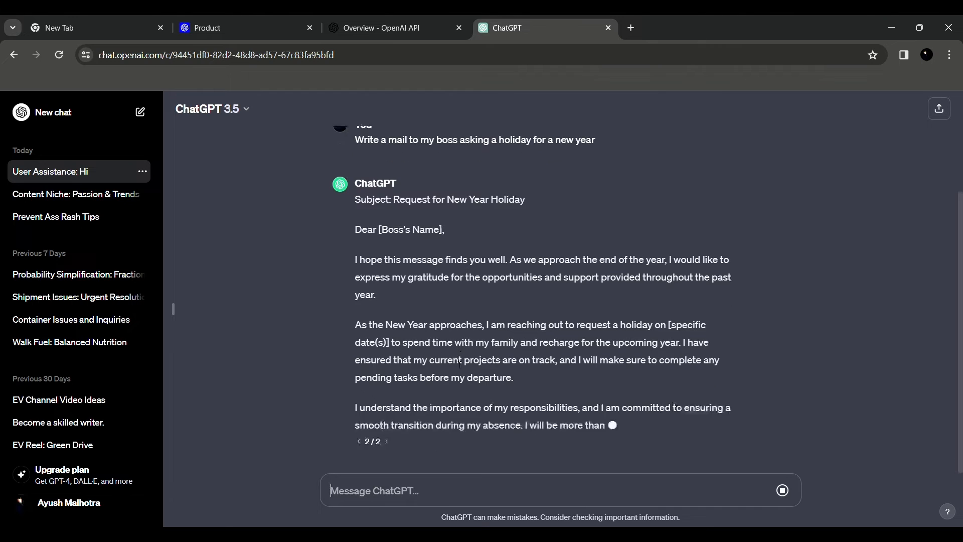
scroll(down, 3)
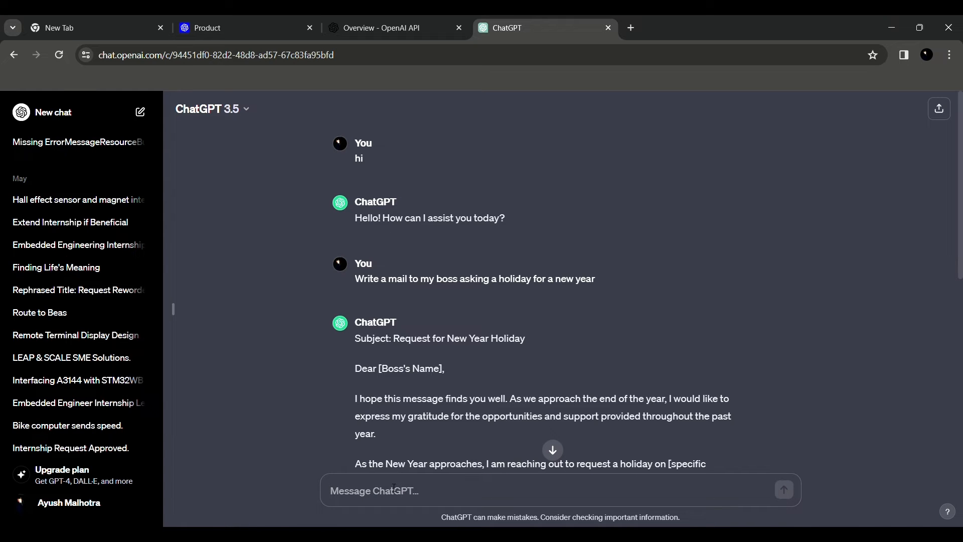
Ask 'what is the speed of light' and read the answer of about 299,792 km/s.
text(what is the speed of lig)
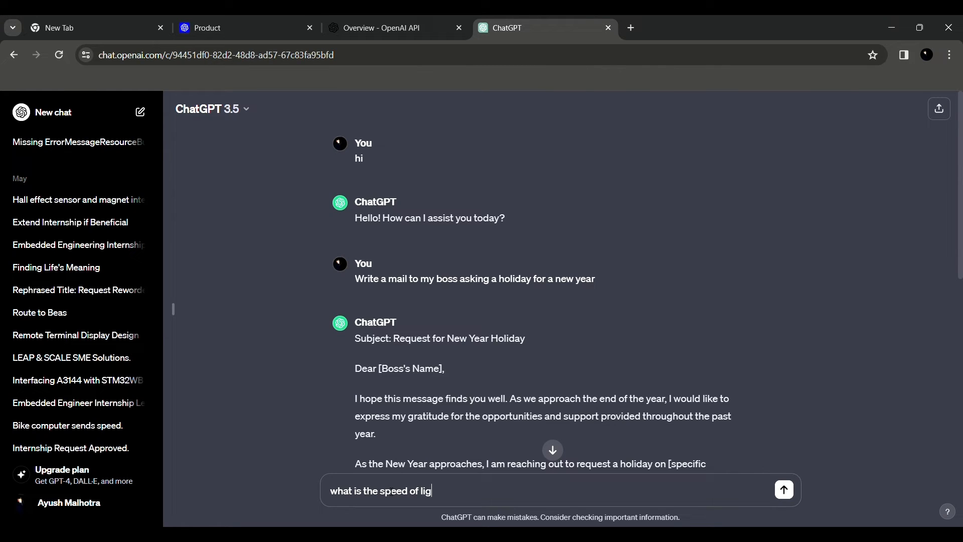
click(783, 489)
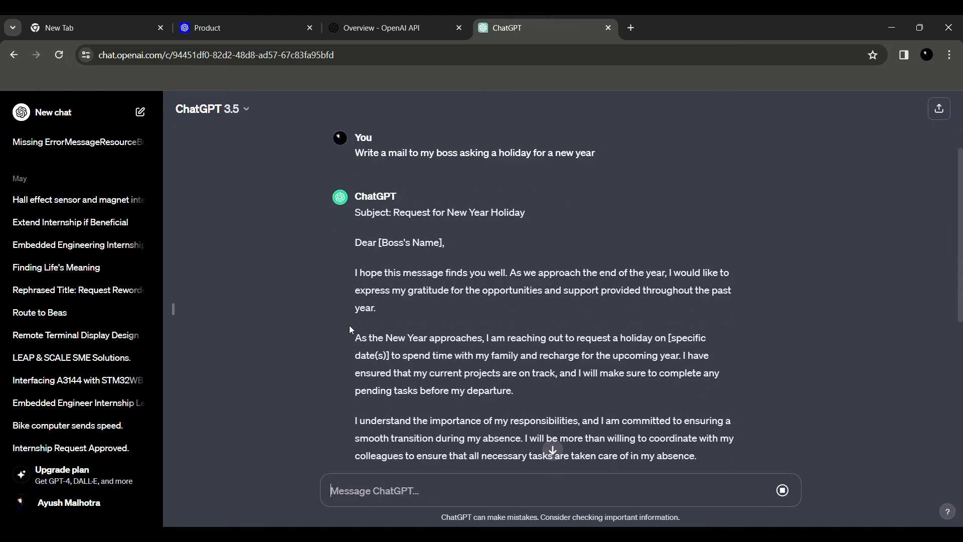
scroll(down, 3)
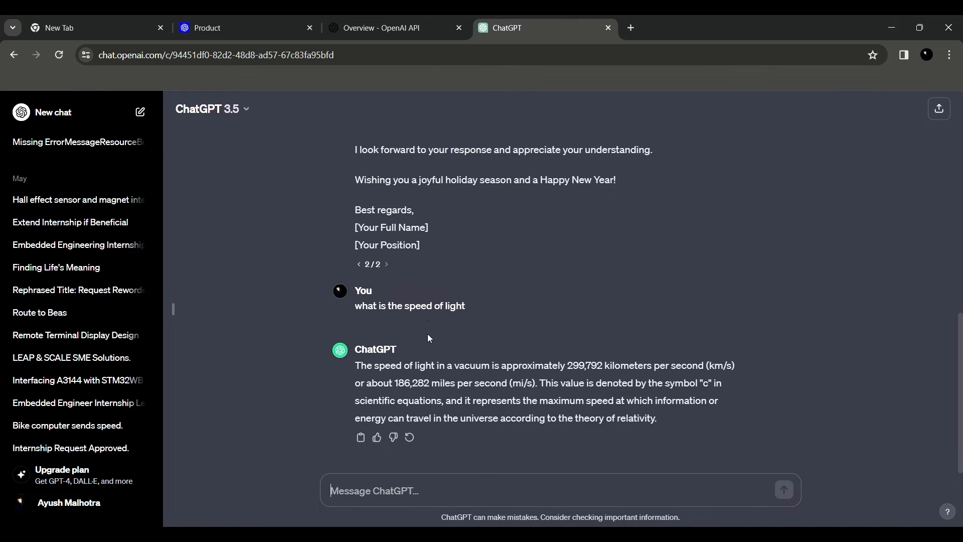
mouse_move(582, 369)
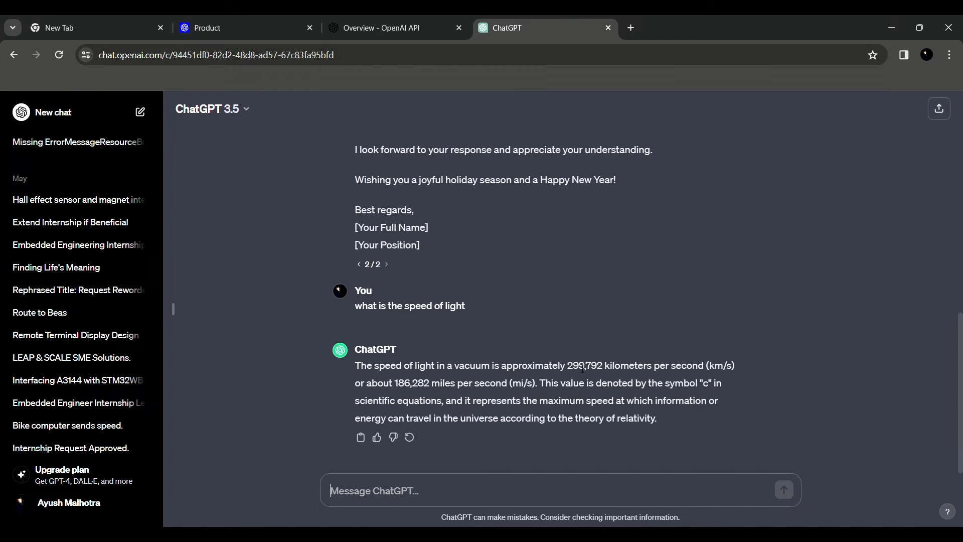
mouse_move(600, 374)
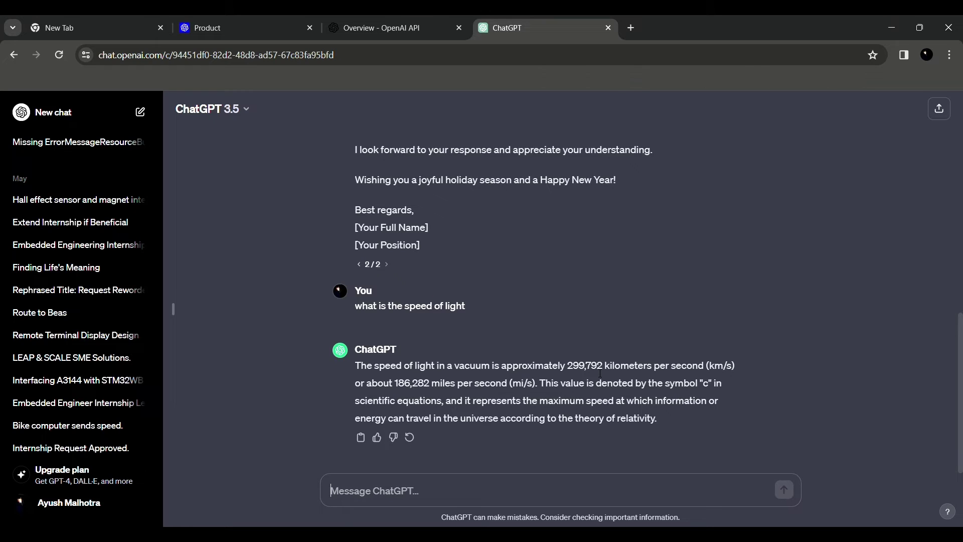
mouse_move(622, 374)
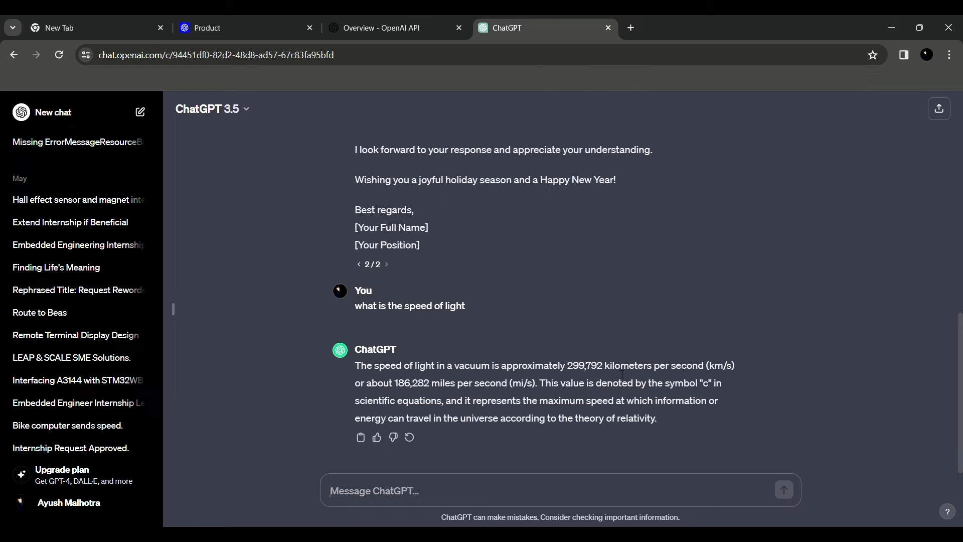
mouse_move(603, 394)
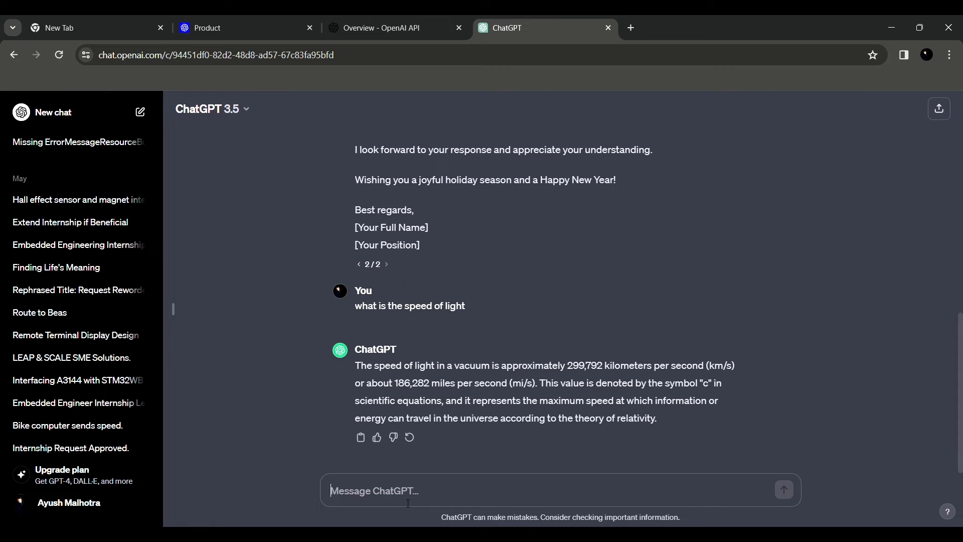
Ask 'Can anybody reach the speed of light' and read the reply that objects with mass cannot.
text(can y)
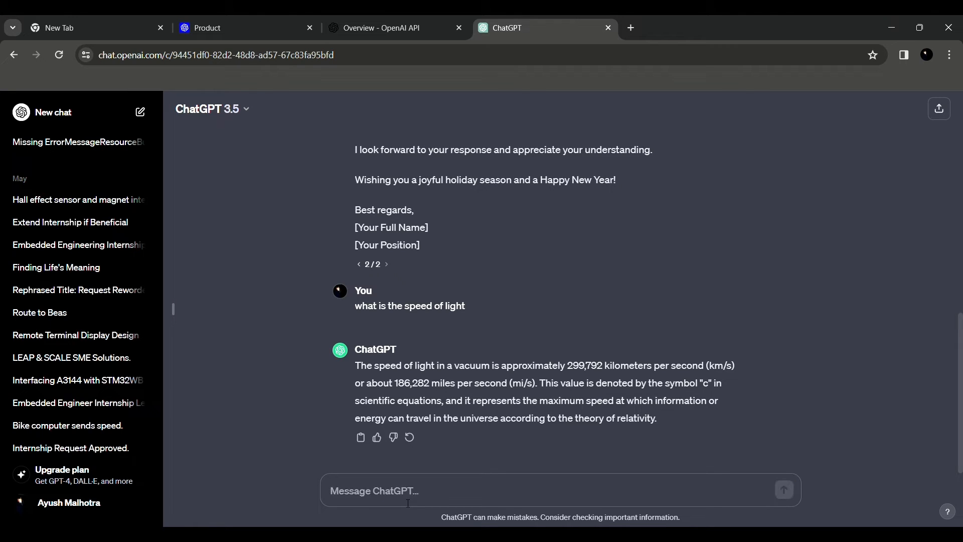
text(Can anybody rea)
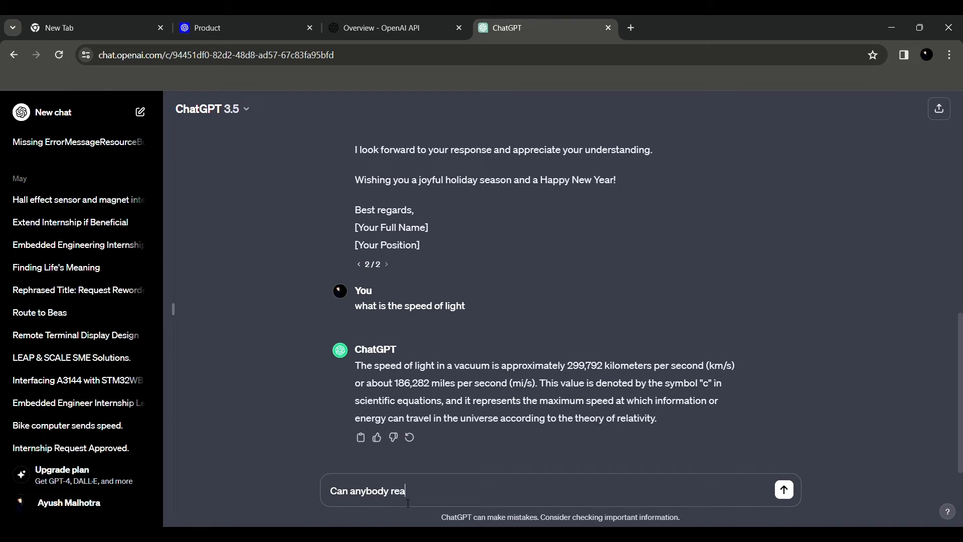
text(ch the speed of l)
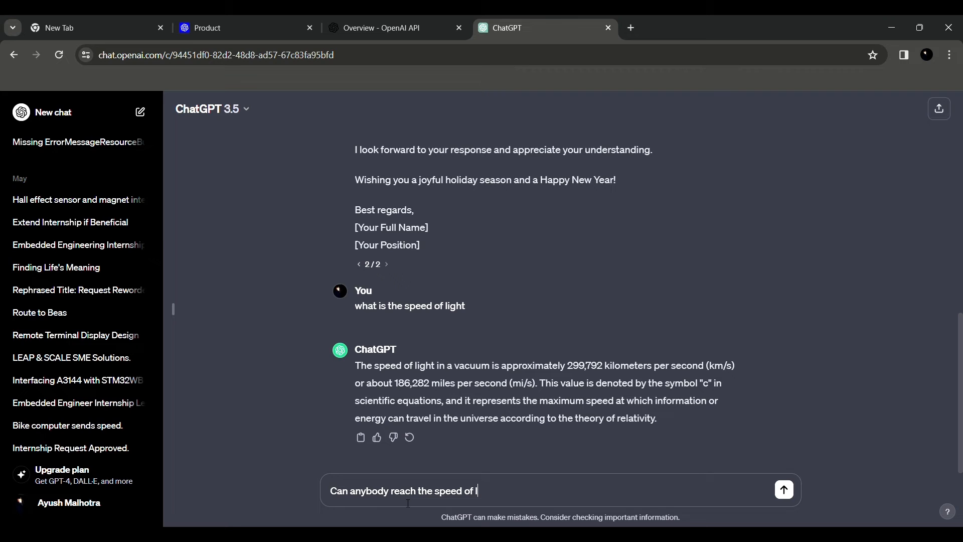
click(783, 489)
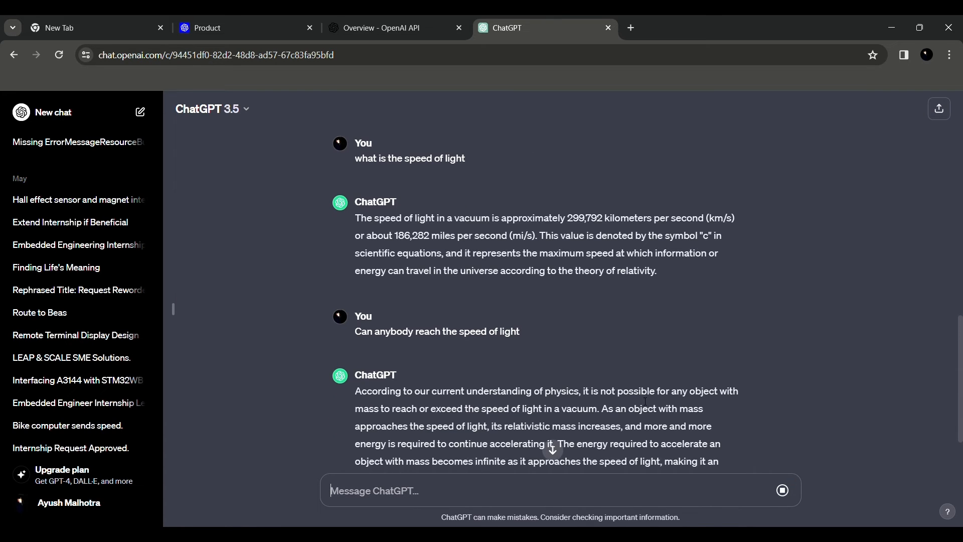
scroll(down, 3)
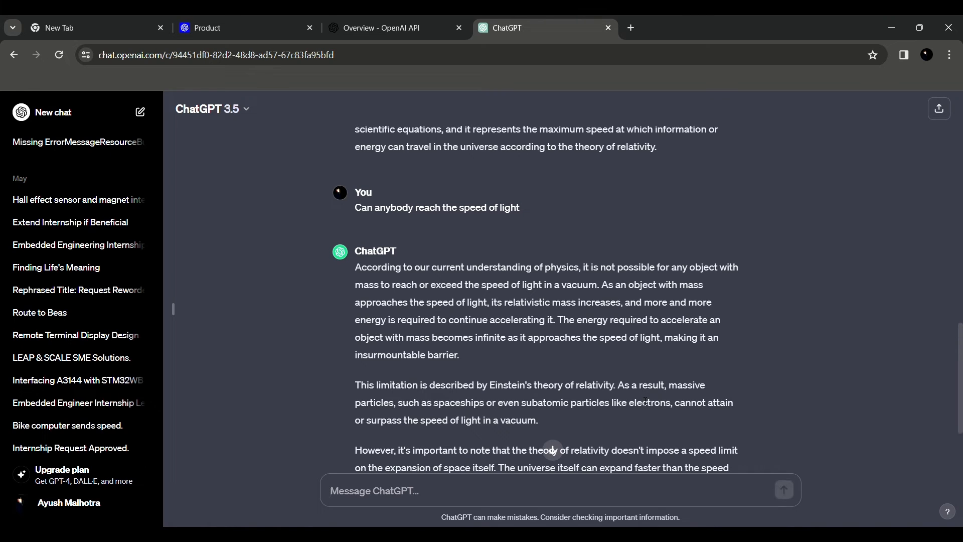
scroll(down, 3)
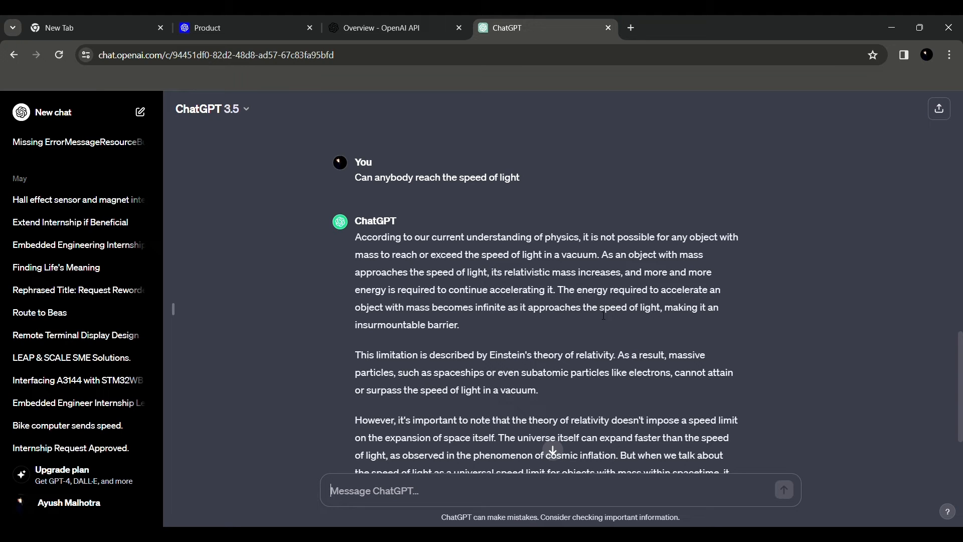
scroll(down, 3)
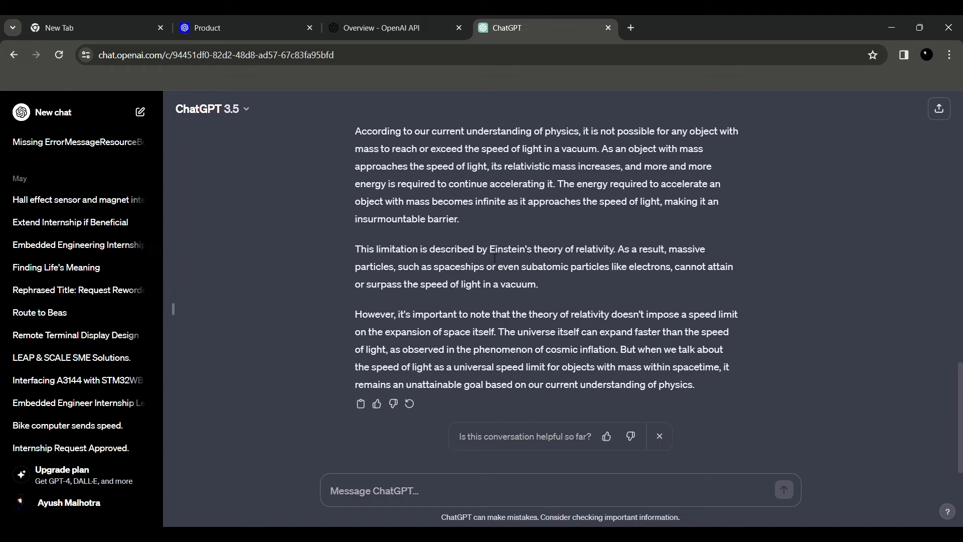
Ask 'What is Einstein's theory of relativity', reusing the phrase from the previous answer.
drag(490, 249, 614, 248)
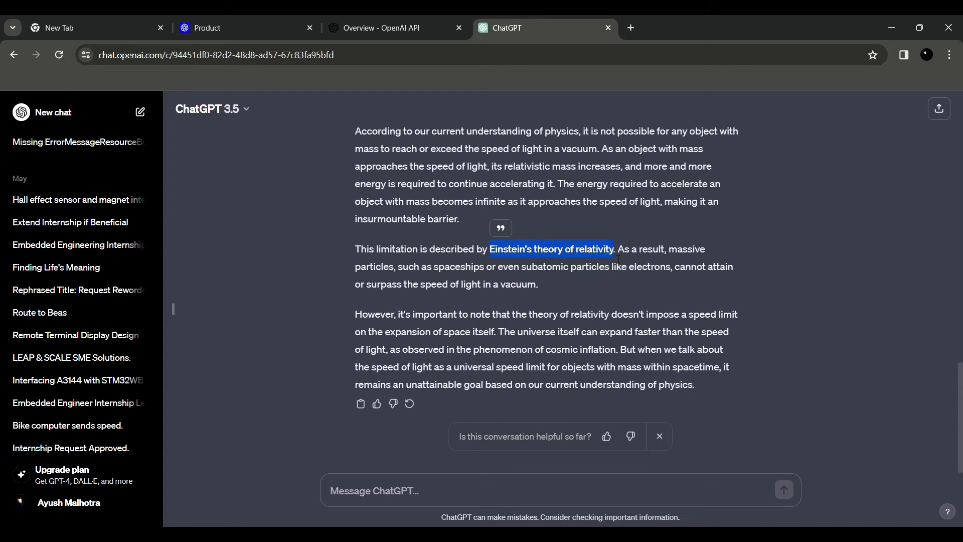
click(399, 491)
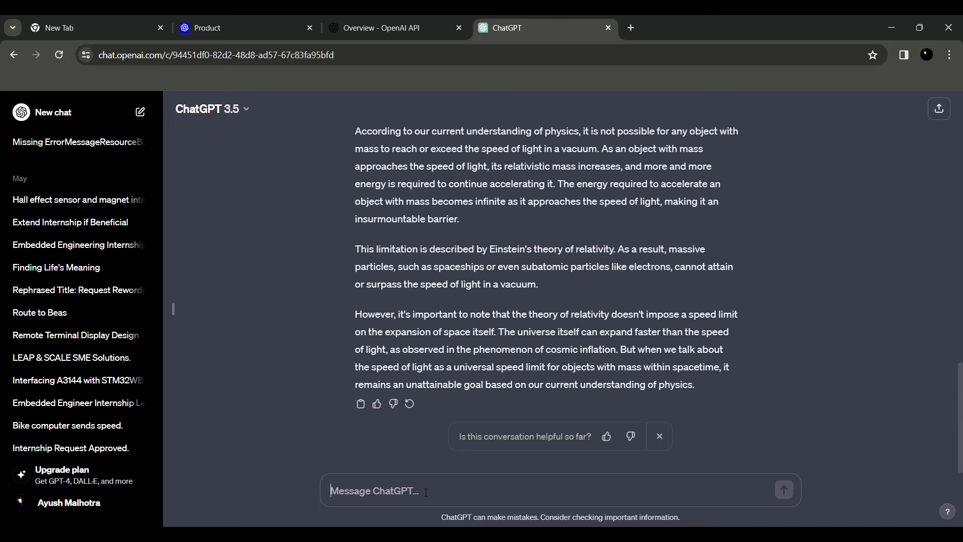
text(Einstein's theory of relativity)
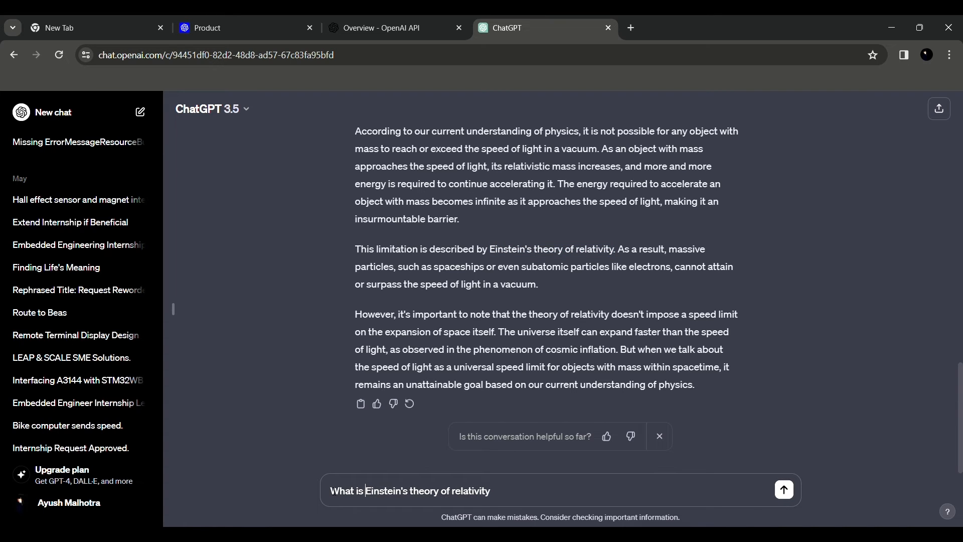
click(782, 489)
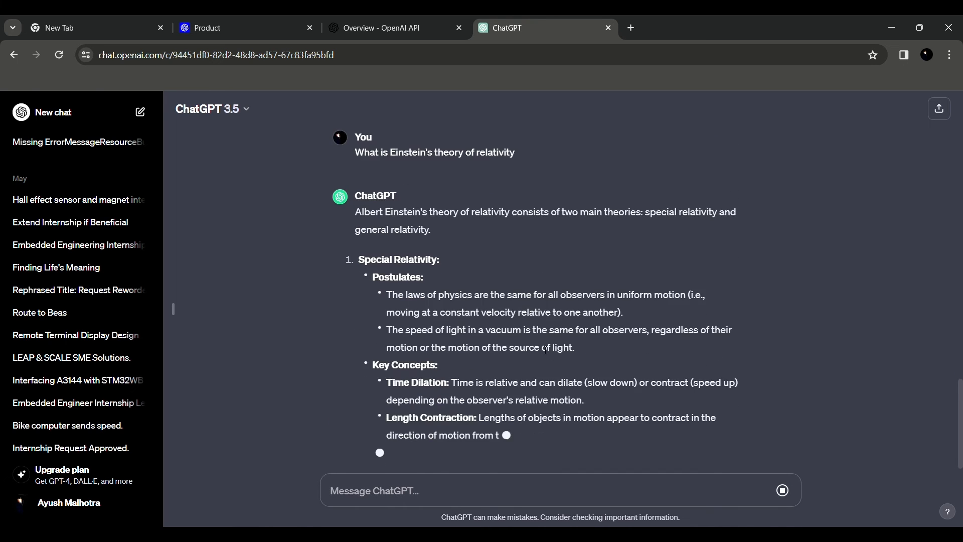
Read through the explanation of special and general relativity.
scroll(down, 3)
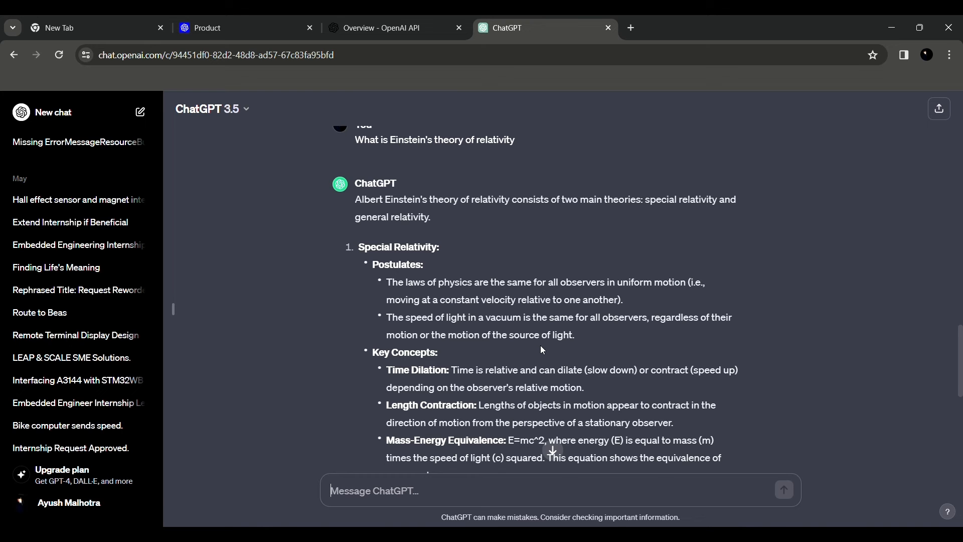
scroll(down, 3)
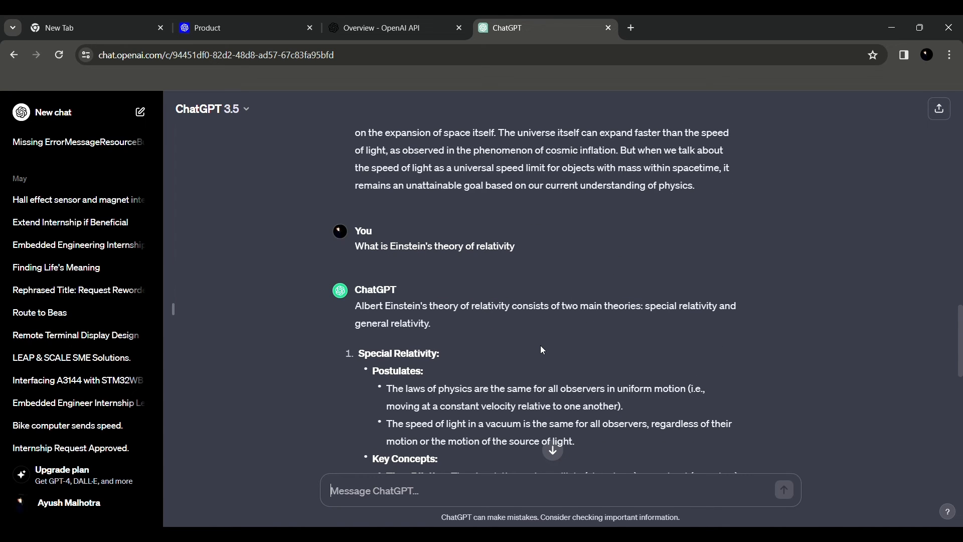
scroll(down, 3)
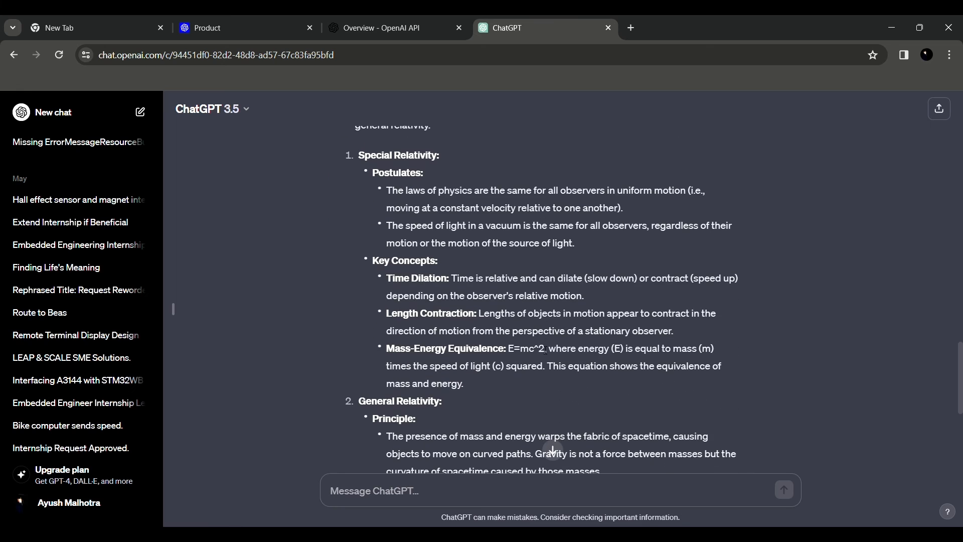
scroll(down, 3)
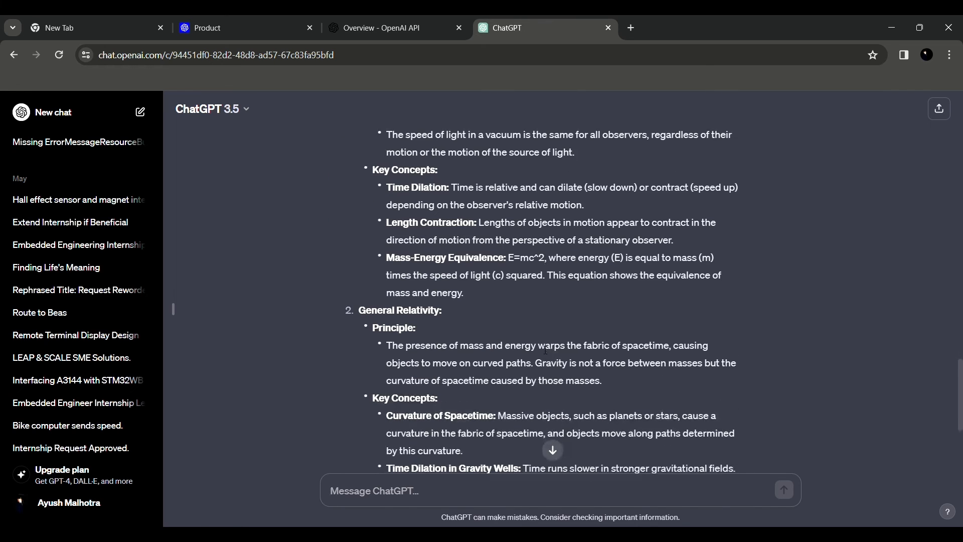
scroll(down, 3)
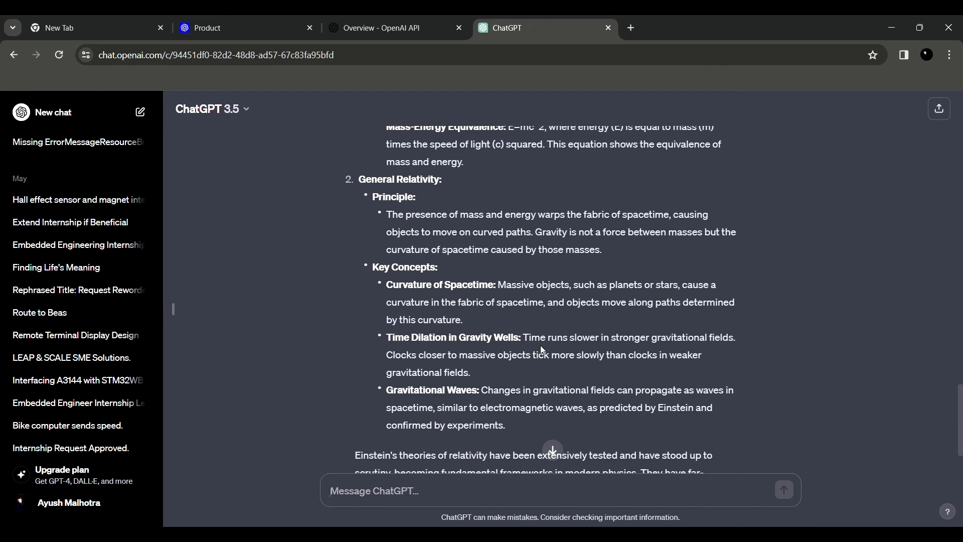
click(422, 489)
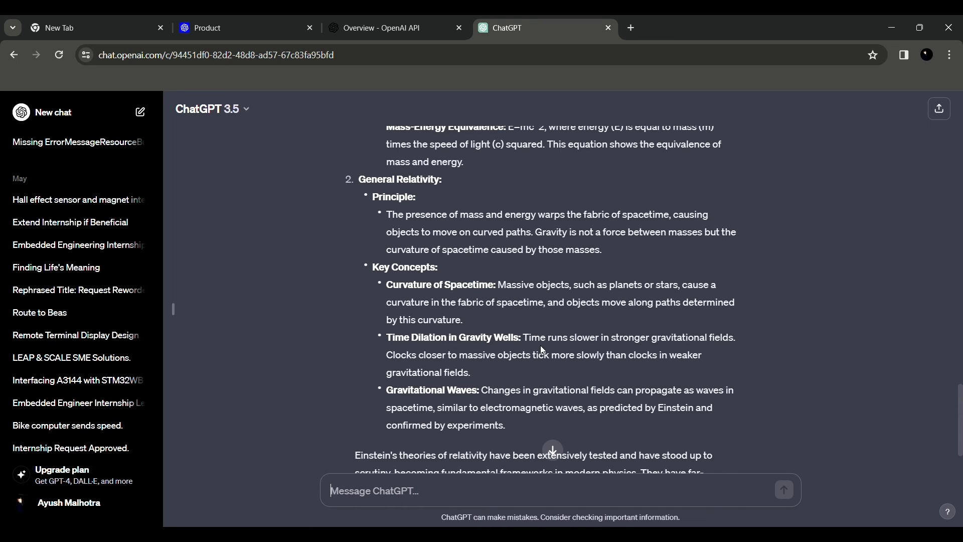
scroll(down, 3)
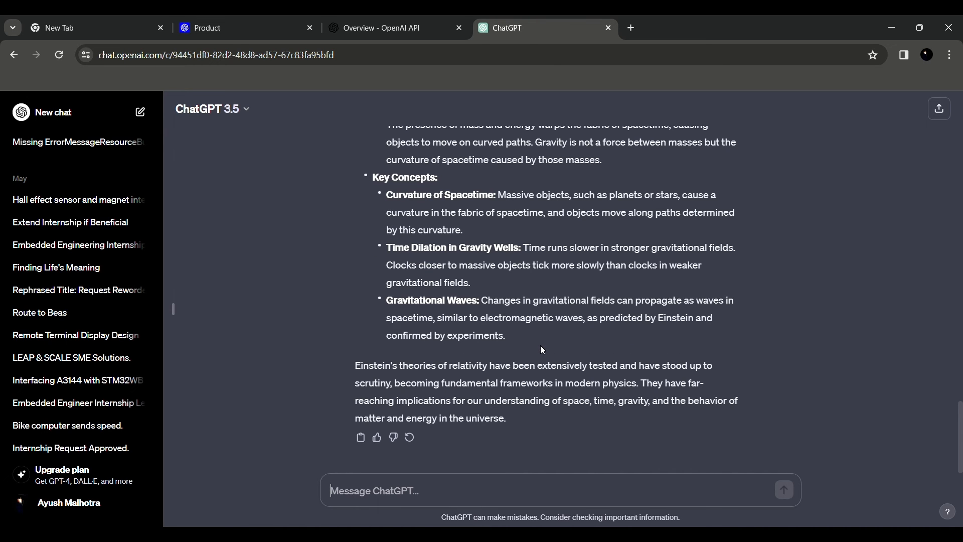
mouse_move(441, 487)
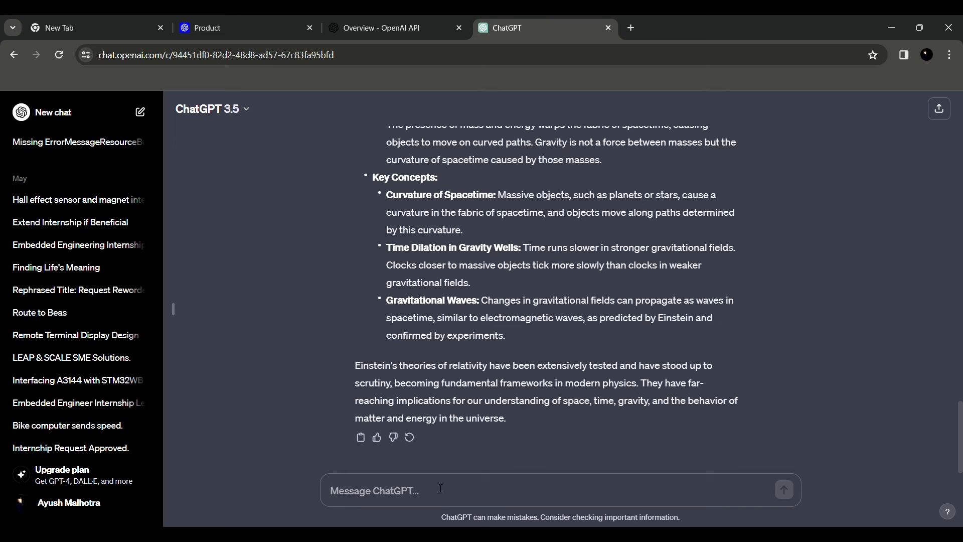
click(439, 489)
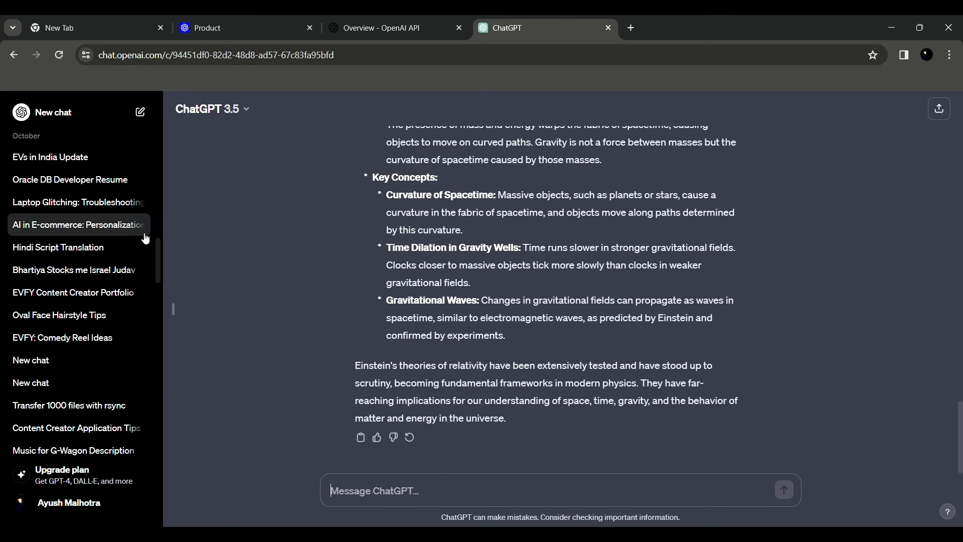
mouse_move(460, 509)
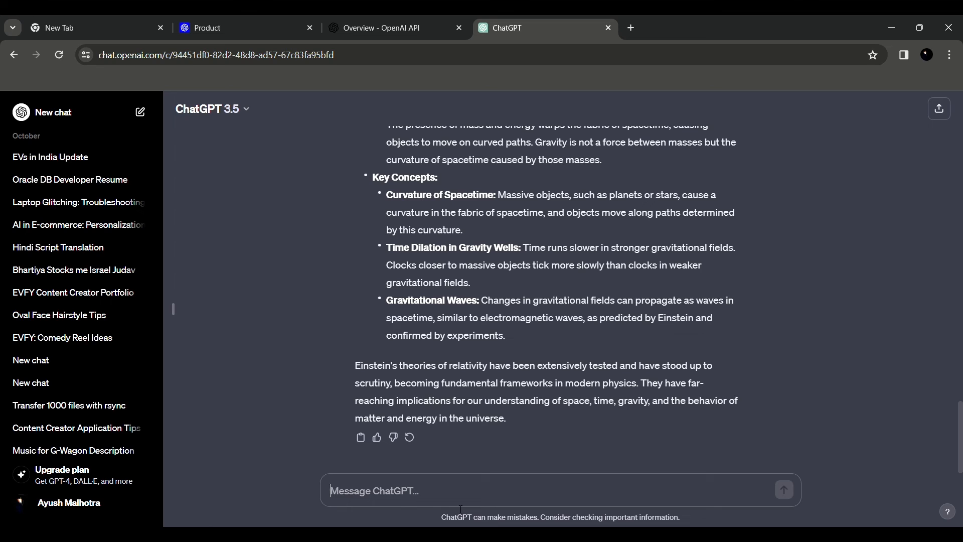
Ask 'write a code in python to build a calculator' and read the add/subtract/multiply/divide menu code.
text(write a code)
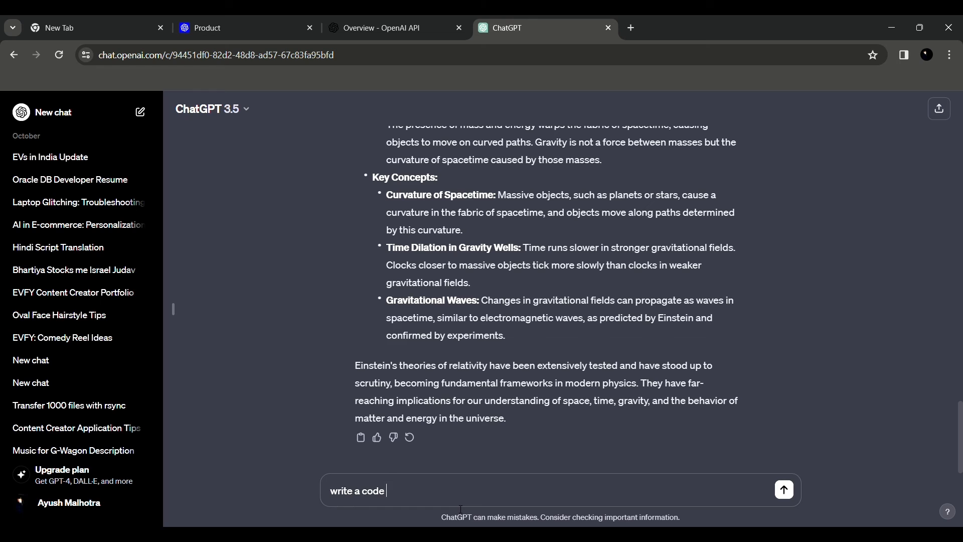
text(in pyt)
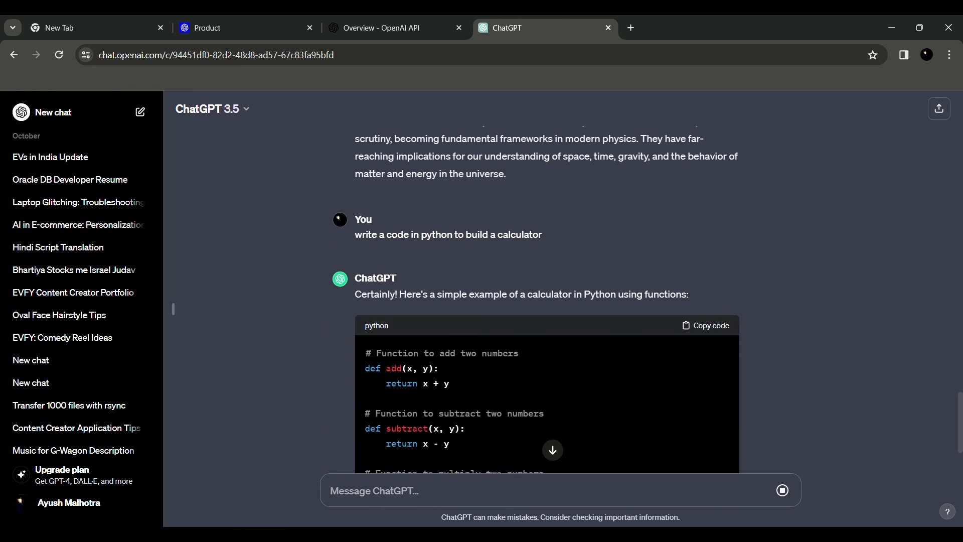
scroll(down, 3)
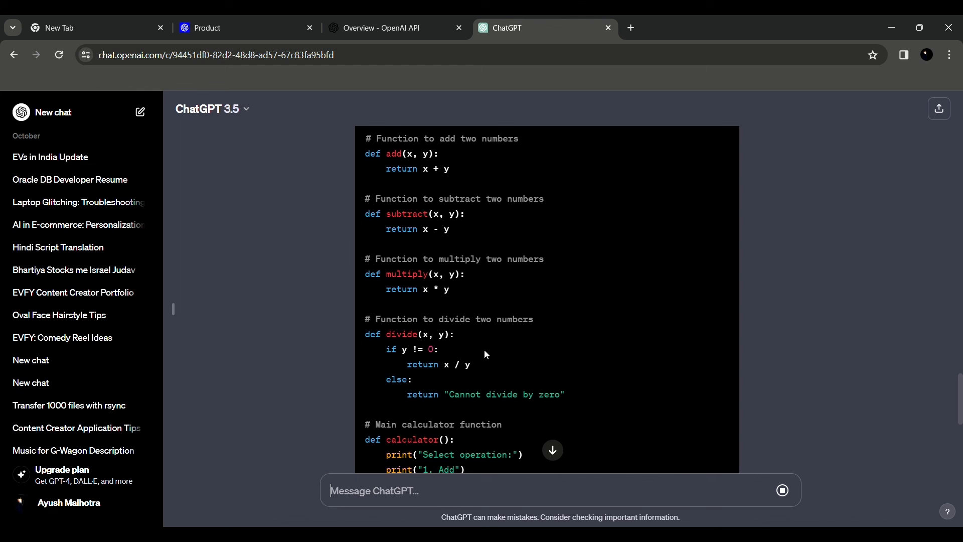
scroll(down, 3)
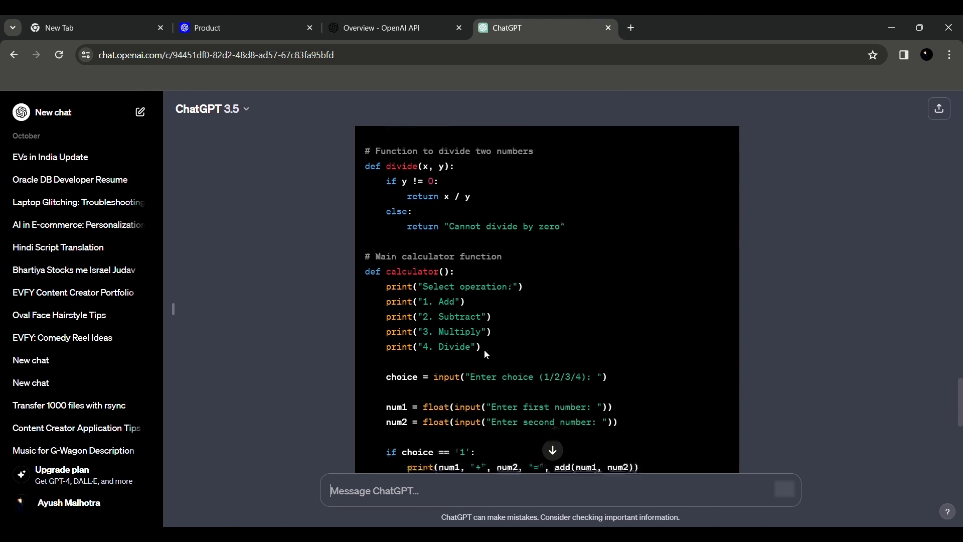
scroll(down, 3)
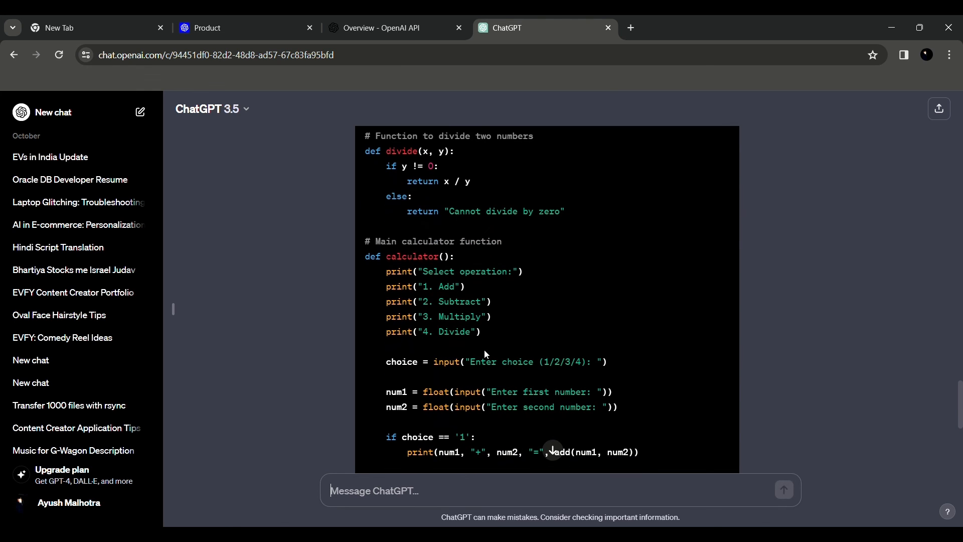
scroll(down, 3)
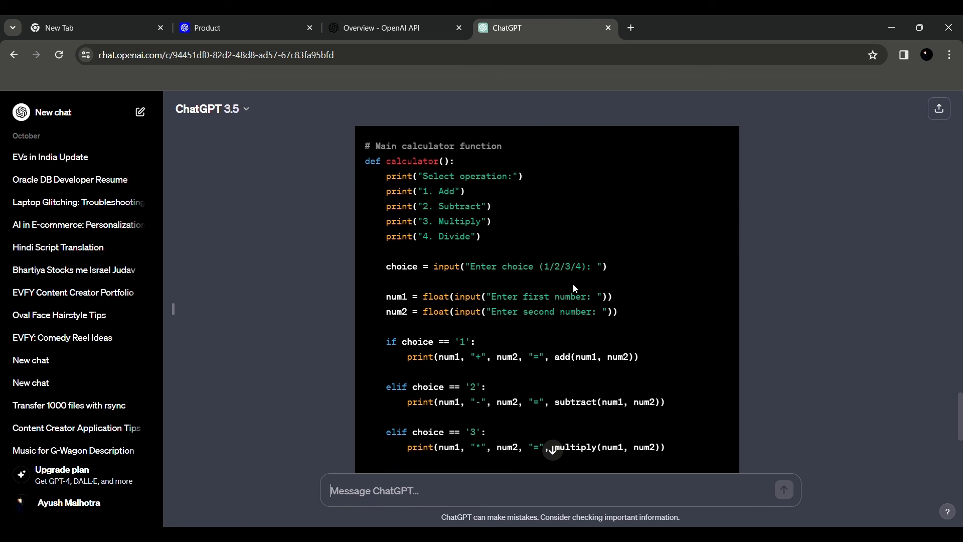
scroll(down, 3)
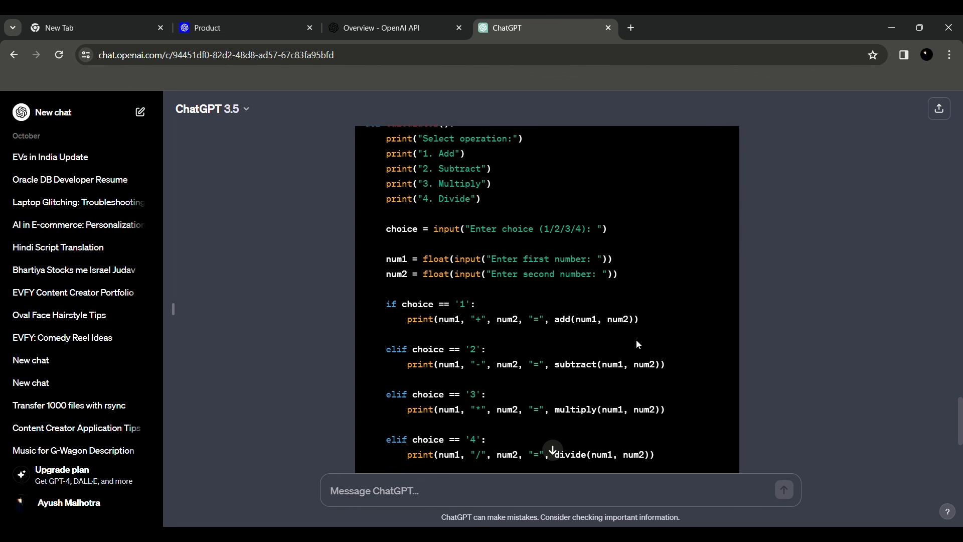
scroll(down, 3)
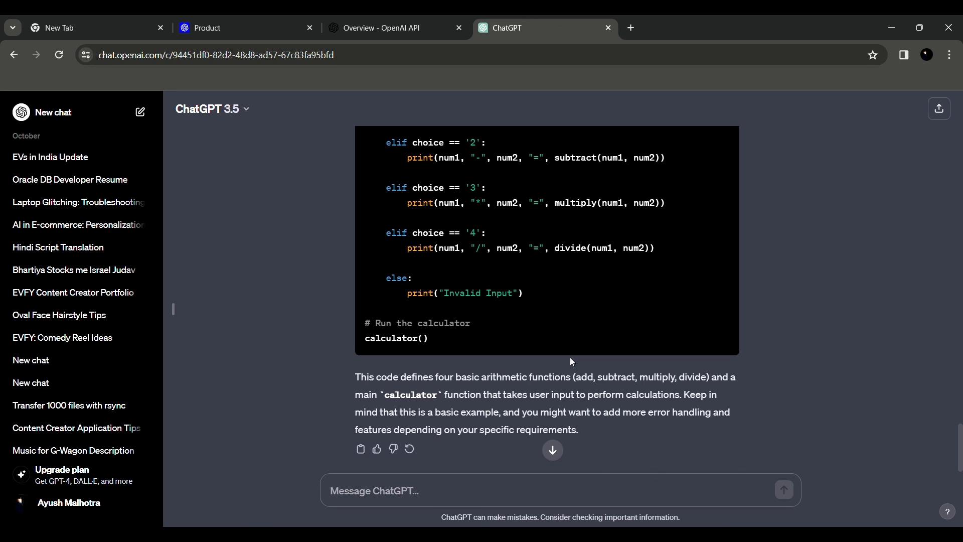
scroll(down, 3)
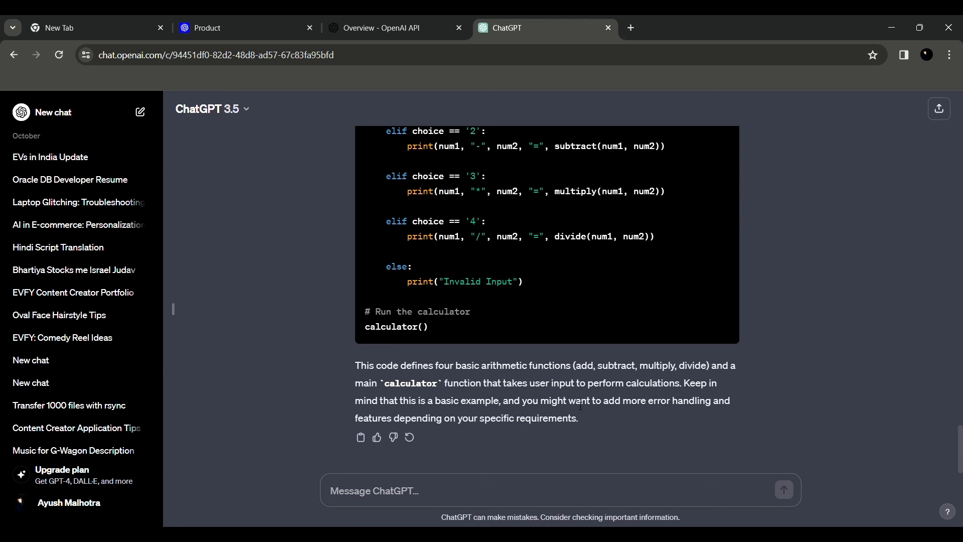
mouse_move(888, 93)
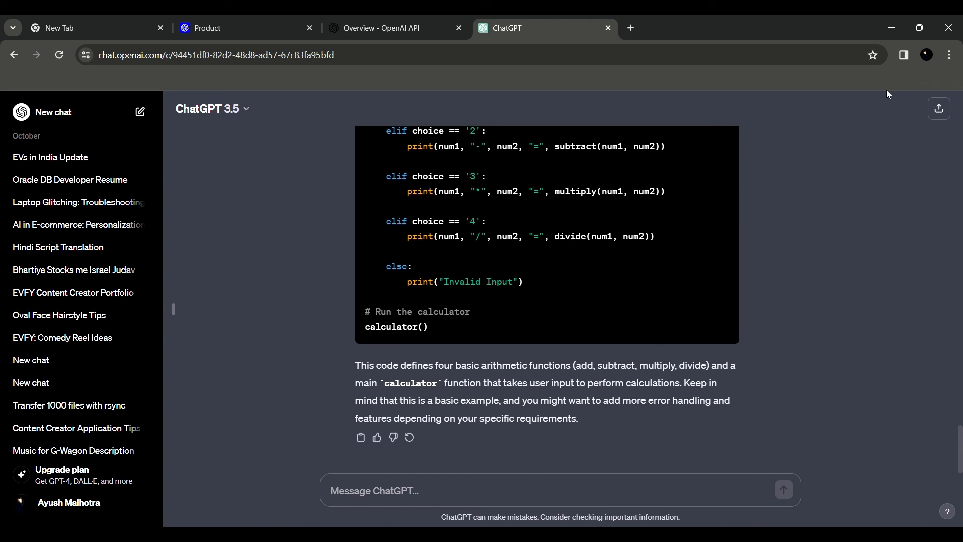